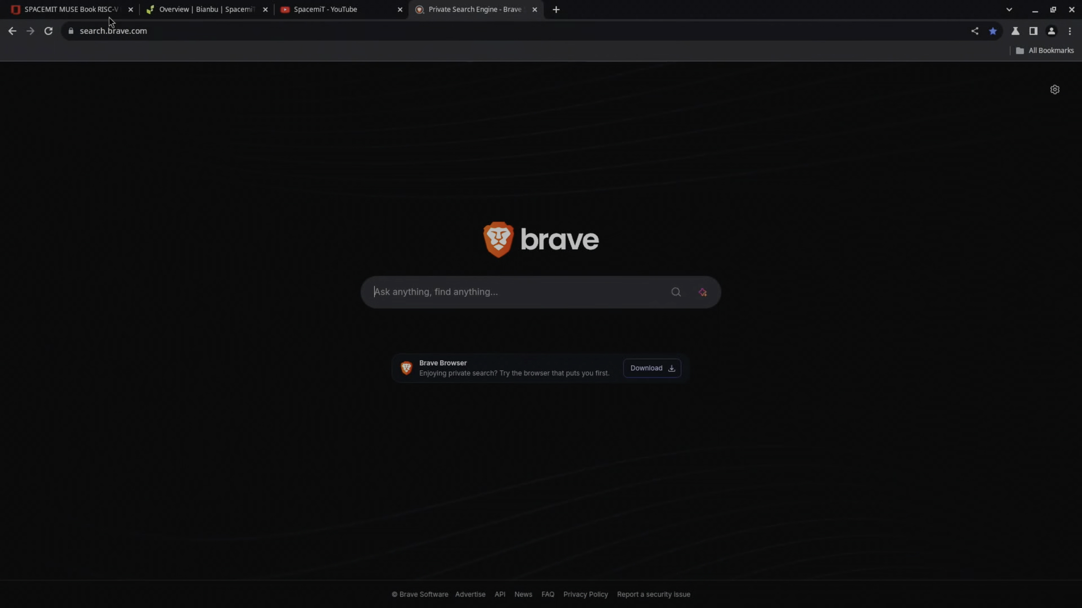
# Step: Switch back to the SPACEMIT MUSE Book RISC-V laptop store page tab
pyautogui.click(68, 9)
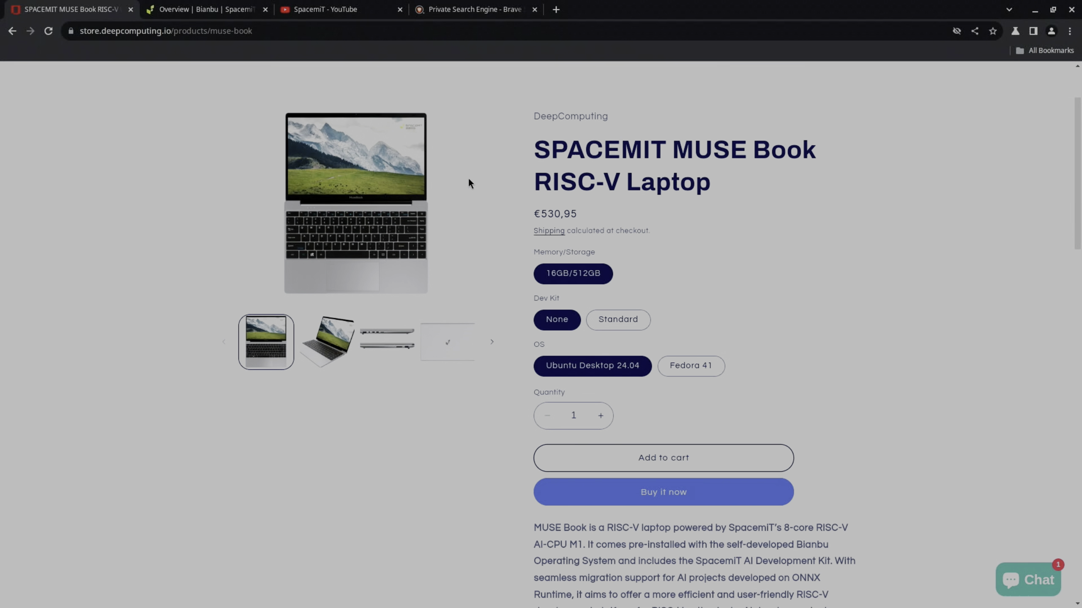
pyautogui.moveTo(499, 291)
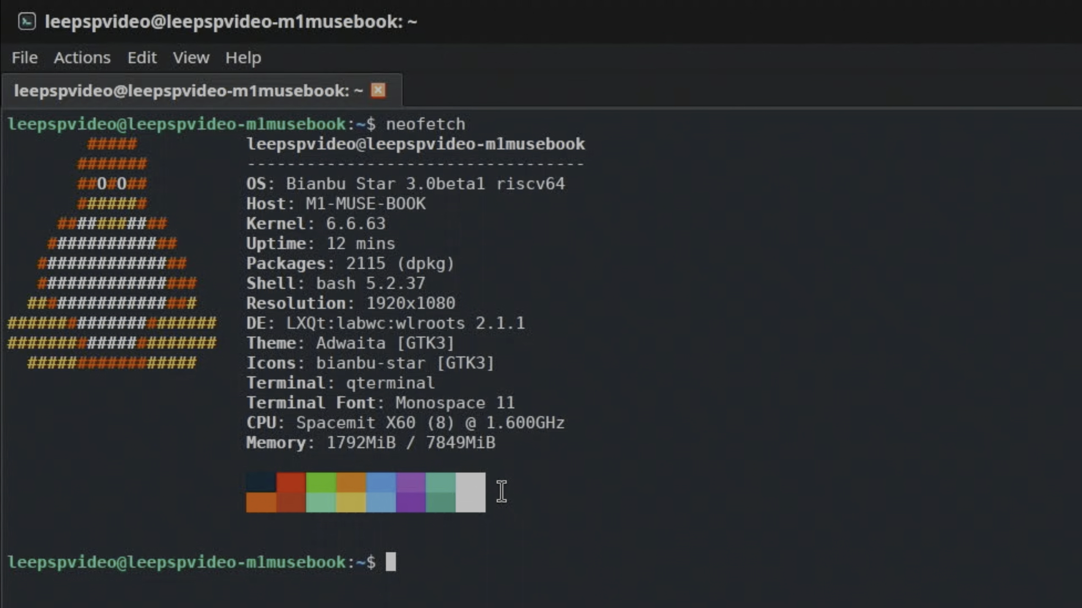
pyautogui.moveTo(475, 450)
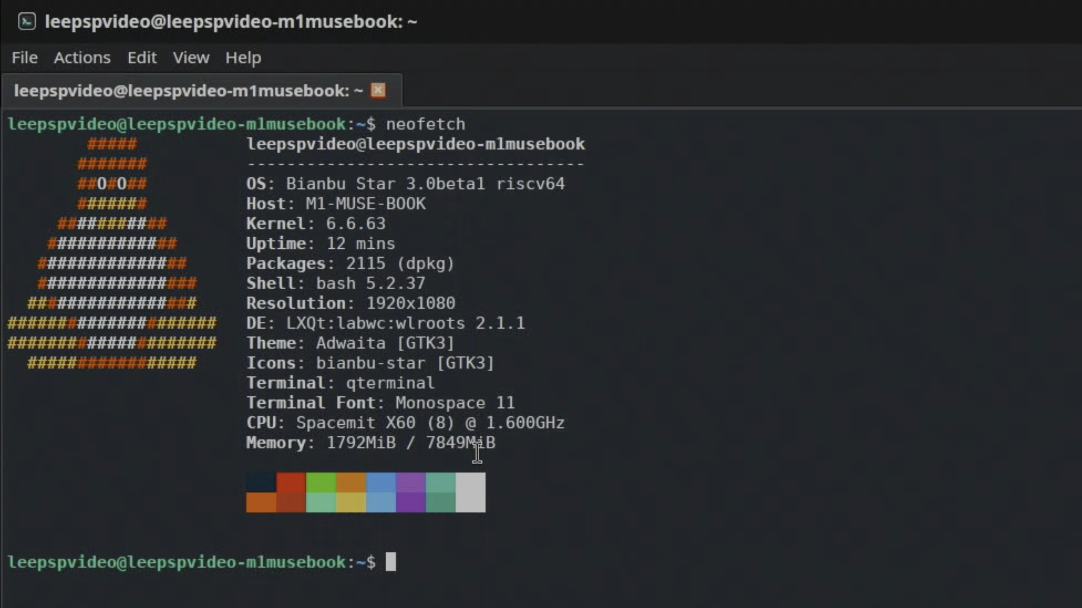
pyautogui.moveTo(569, 448)
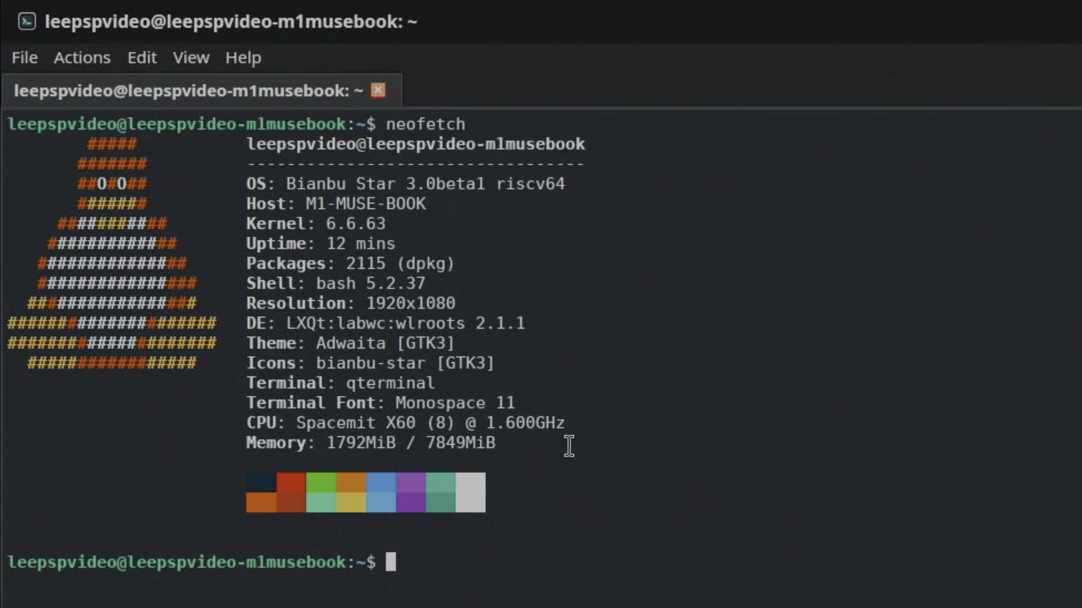
pyautogui.moveTo(363, 384)
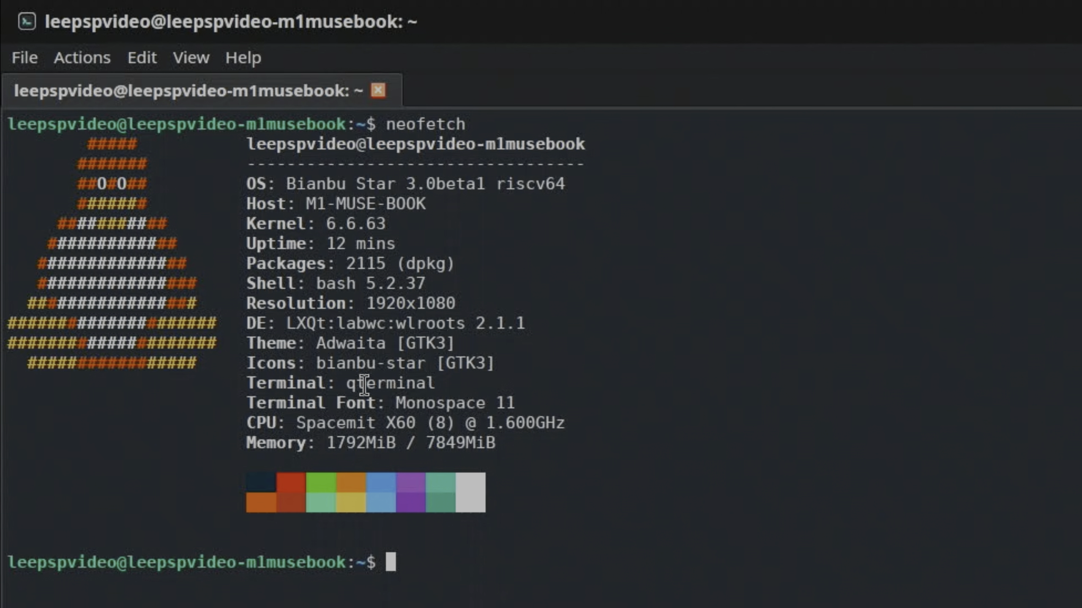
pyautogui.moveTo(320, 235)
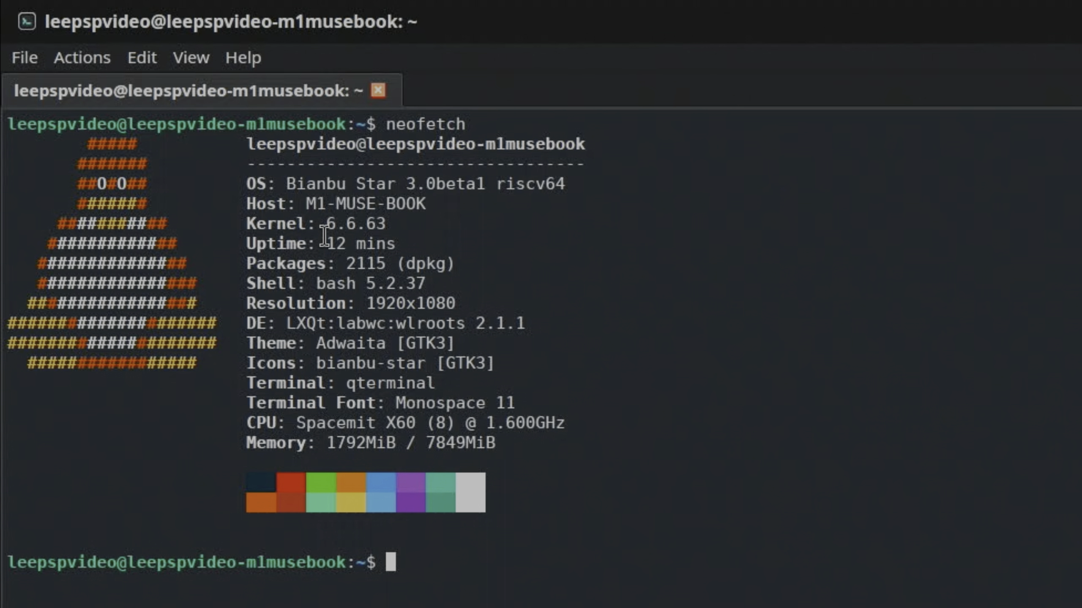
pyautogui.moveTo(503, 202)
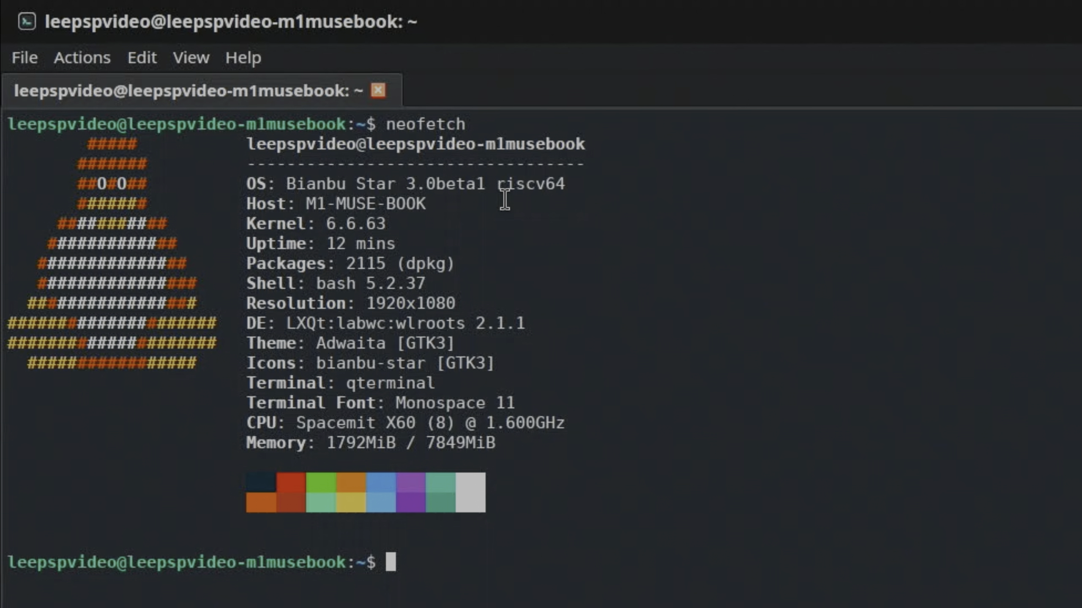
pyautogui.moveTo(446, 284)
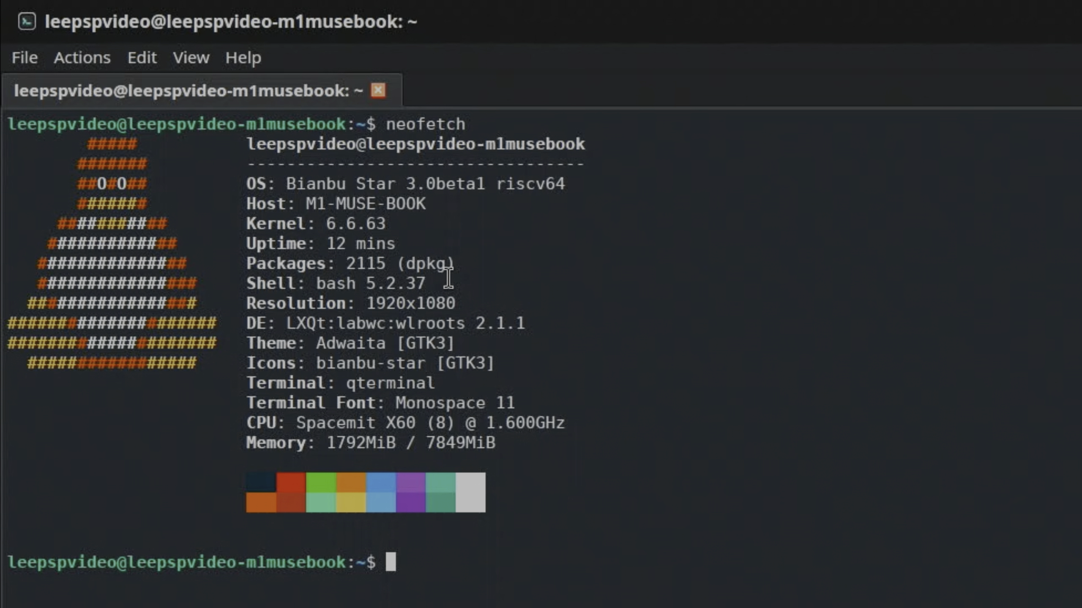
pyautogui.moveTo(446, 282)
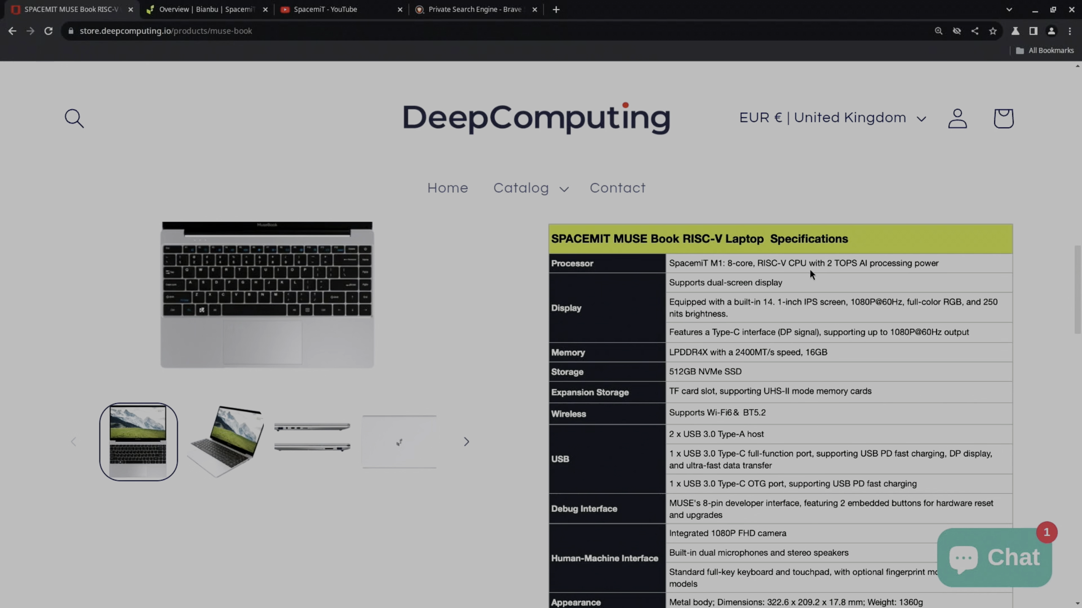
pyautogui.moveTo(829, 275)
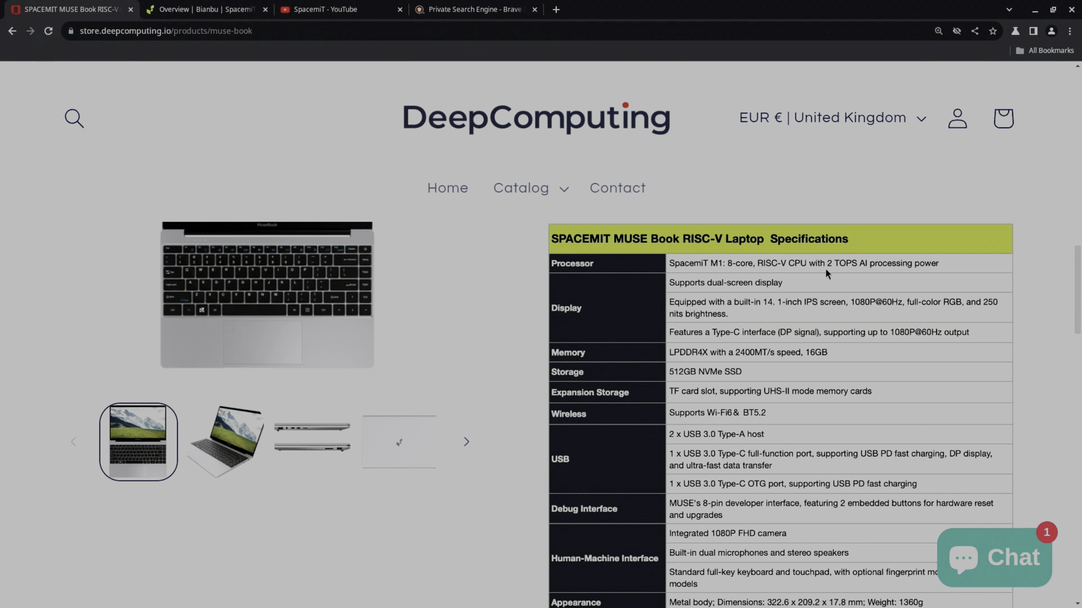
pyautogui.moveTo(807, 283)
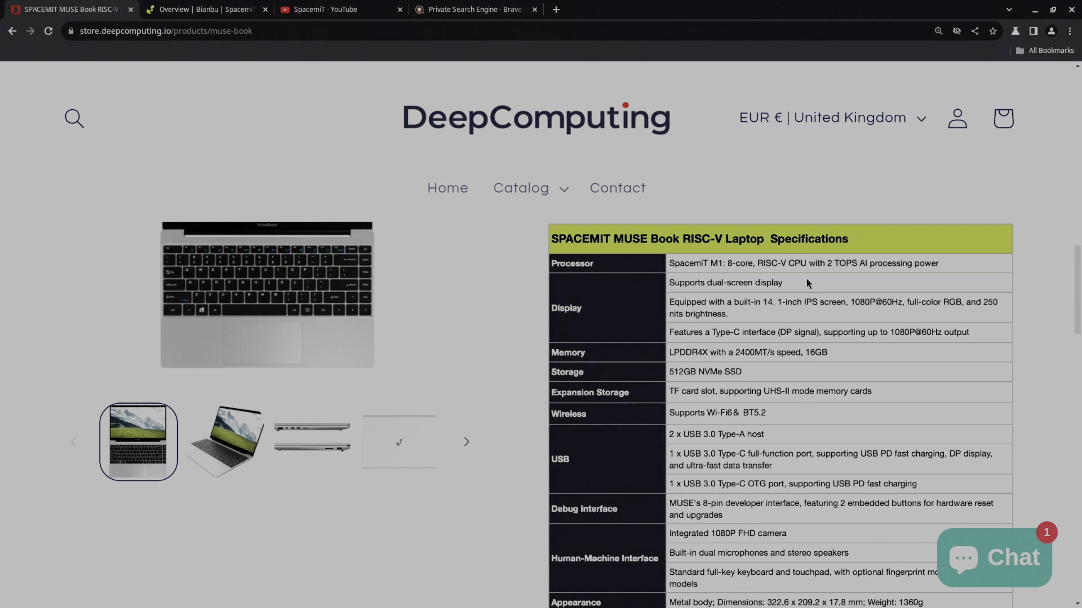
pyautogui.moveTo(799, 318)
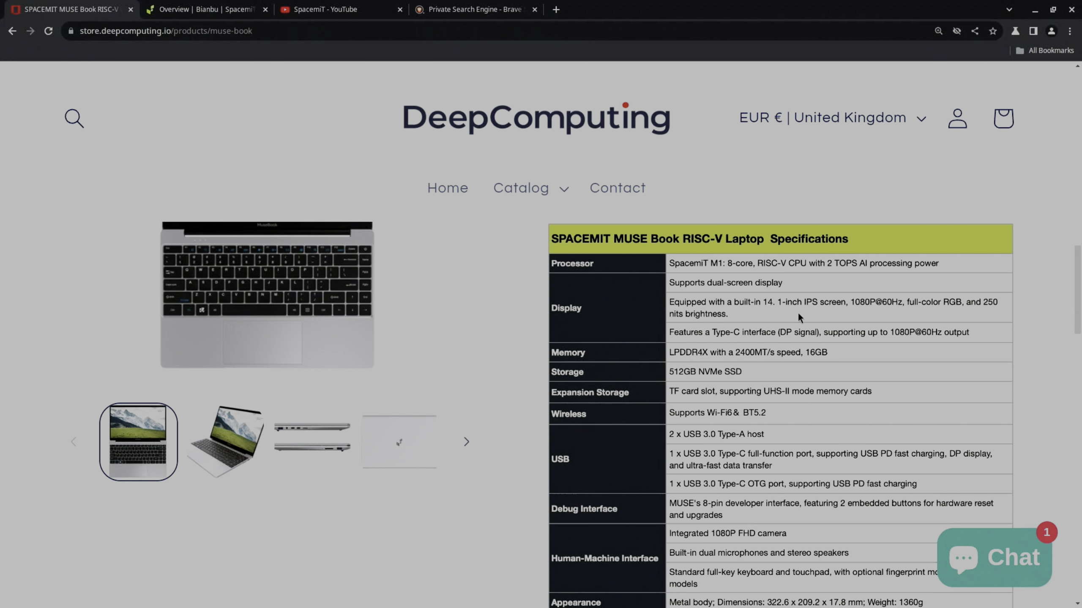
pyautogui.moveTo(869, 307)
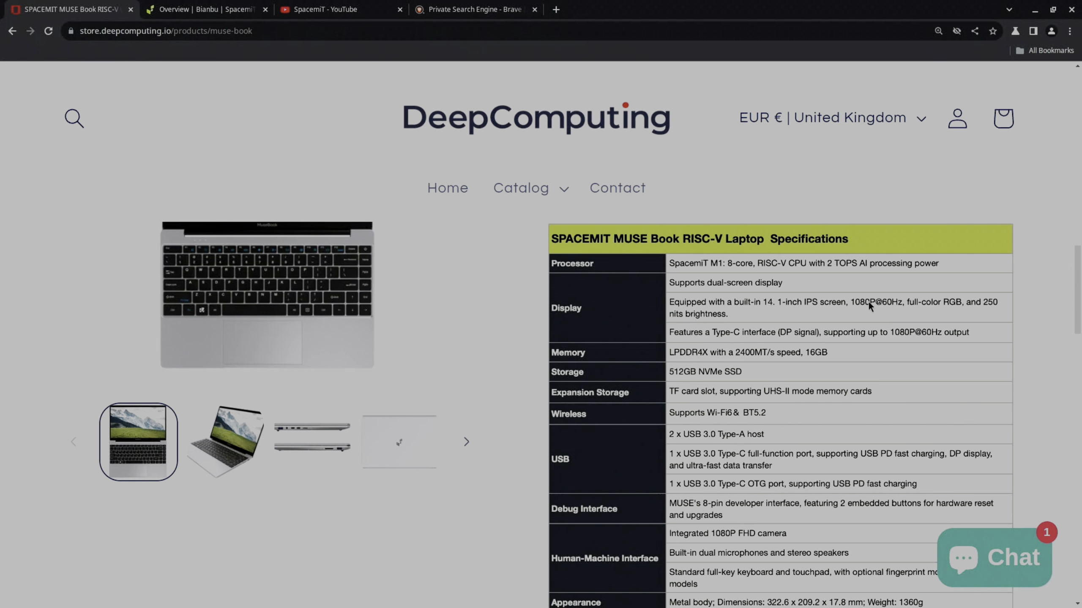
pyautogui.moveTo(931, 344)
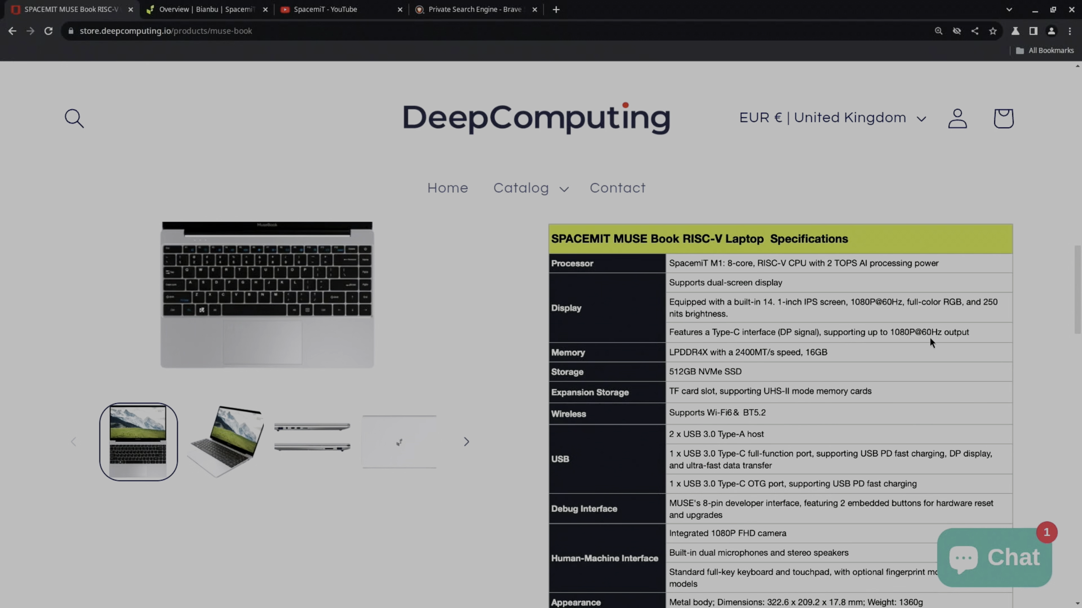
pyautogui.moveTo(686, 360)
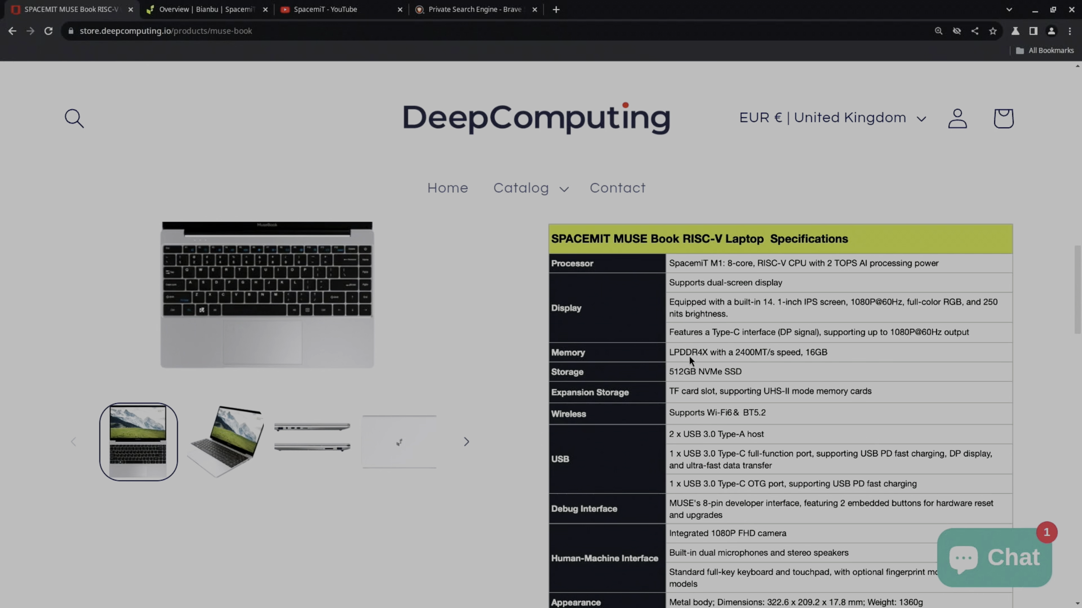
pyautogui.scroll(-3)
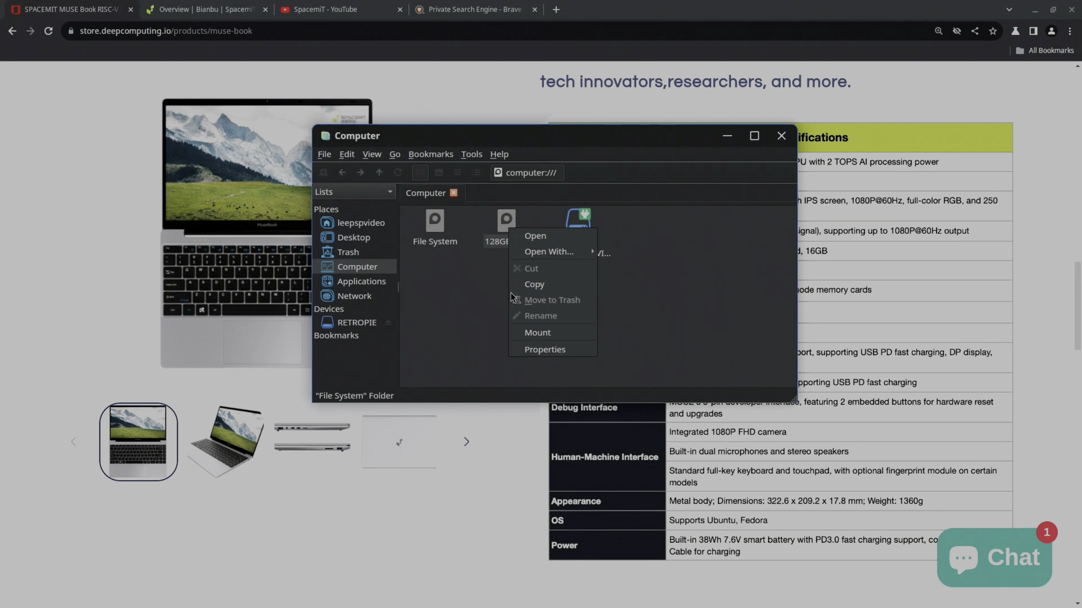
# Step: Close the PCManFM-Qt Computer window to reveal the MUSE Book specifications table
pyautogui.click(781, 135)
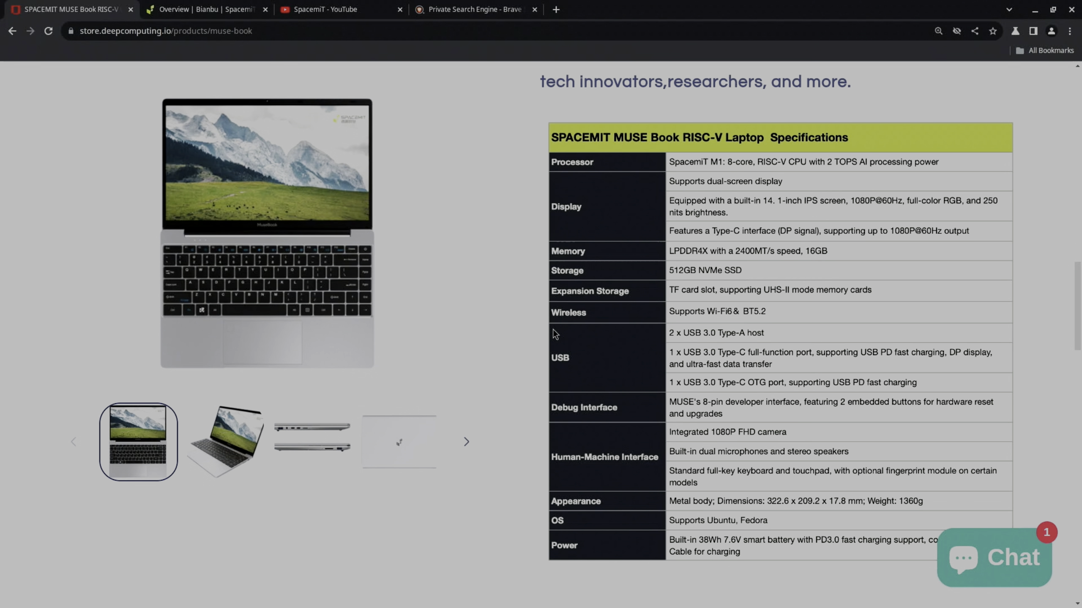
pyautogui.moveTo(753, 325)
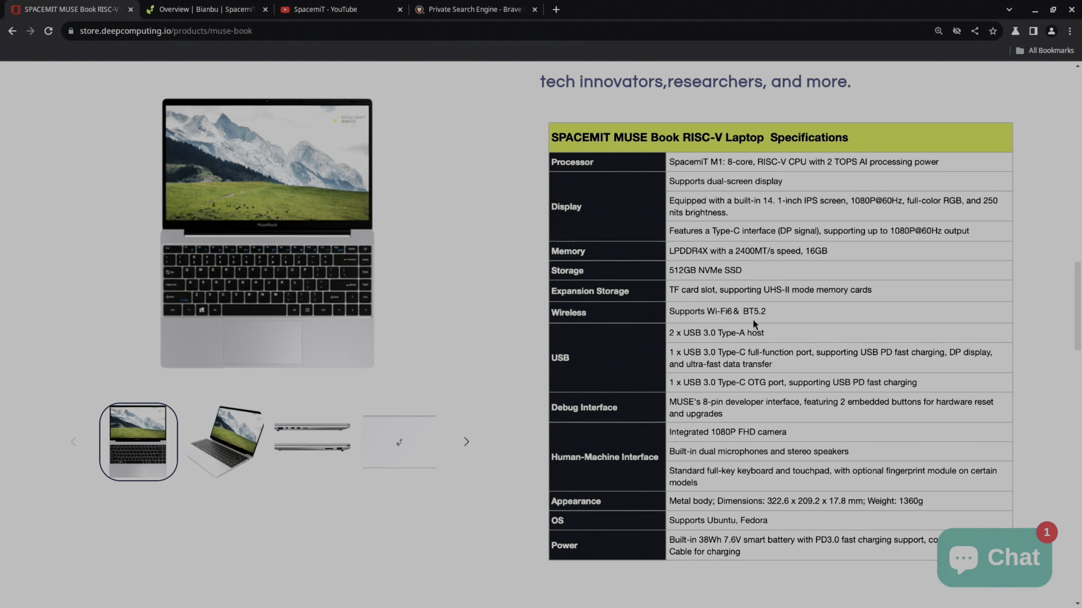
pyautogui.moveTo(732, 335)
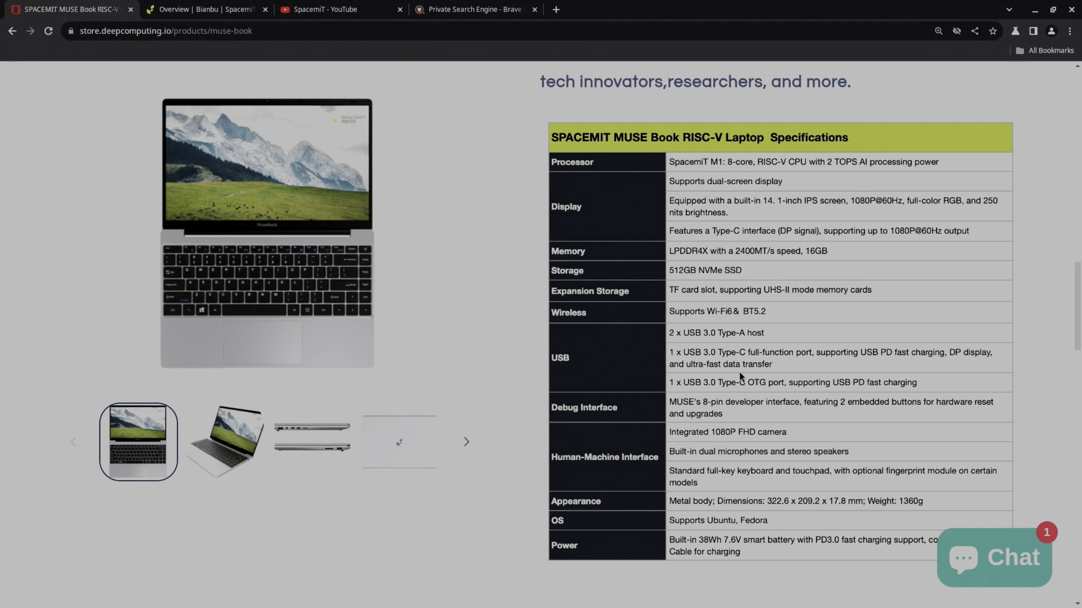
pyautogui.moveTo(761, 369)
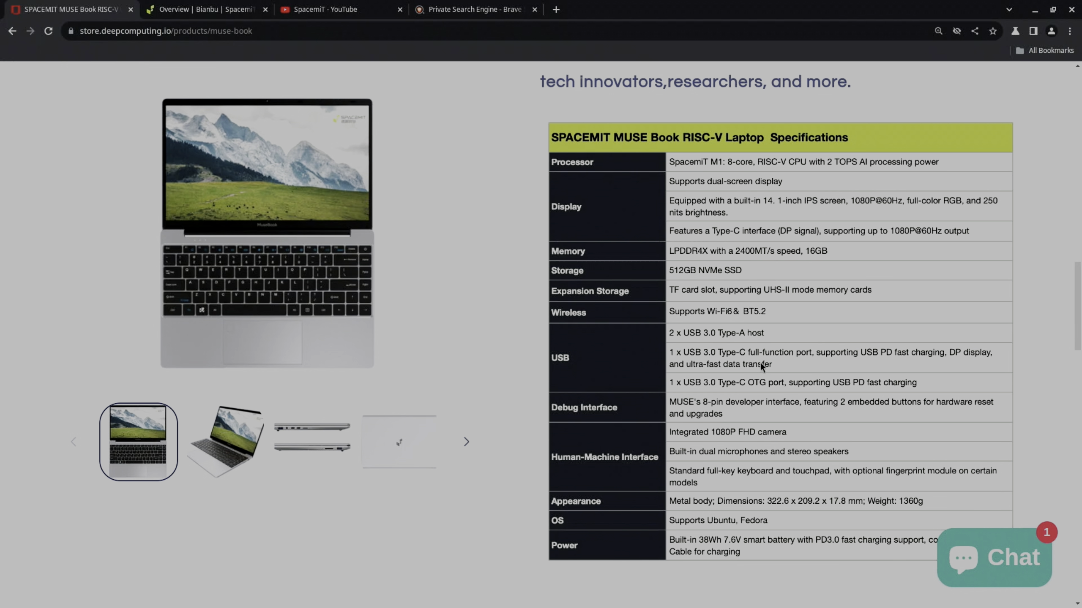
pyautogui.moveTo(779, 393)
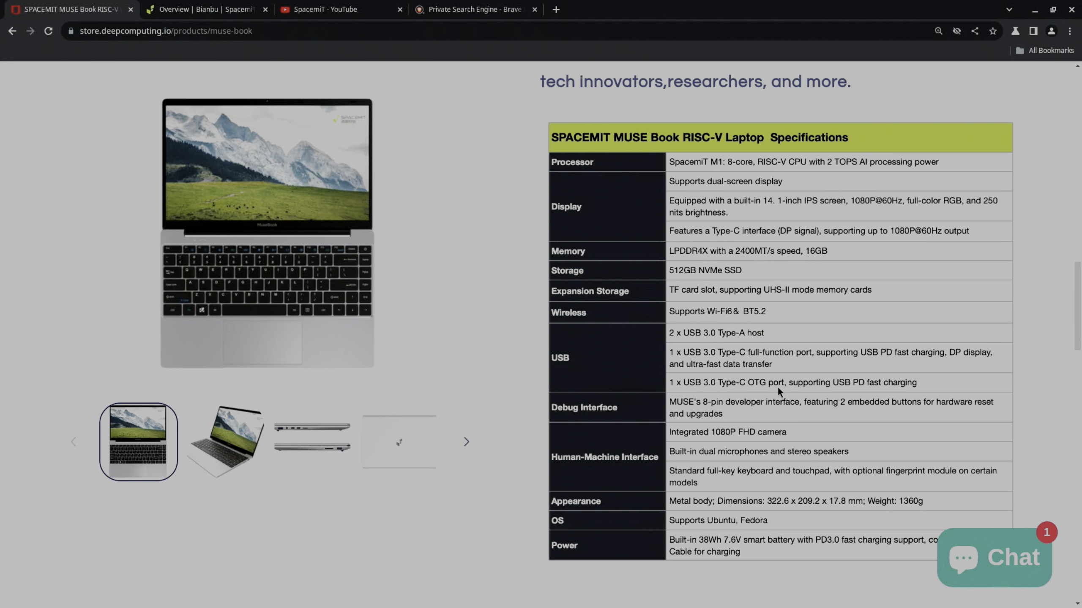
pyautogui.moveTo(881, 393)
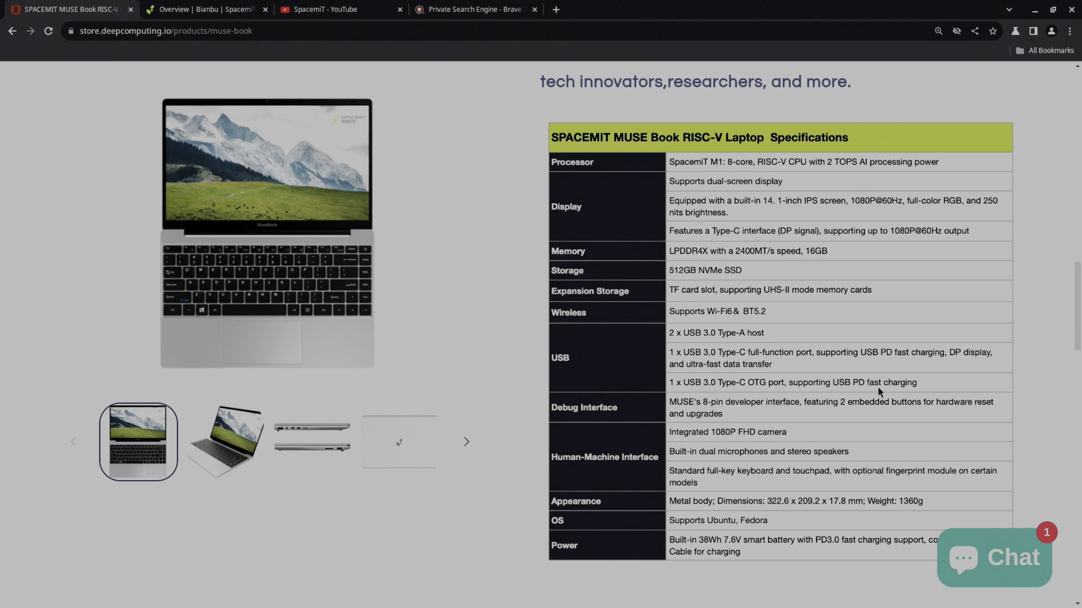
pyautogui.moveTo(869, 374)
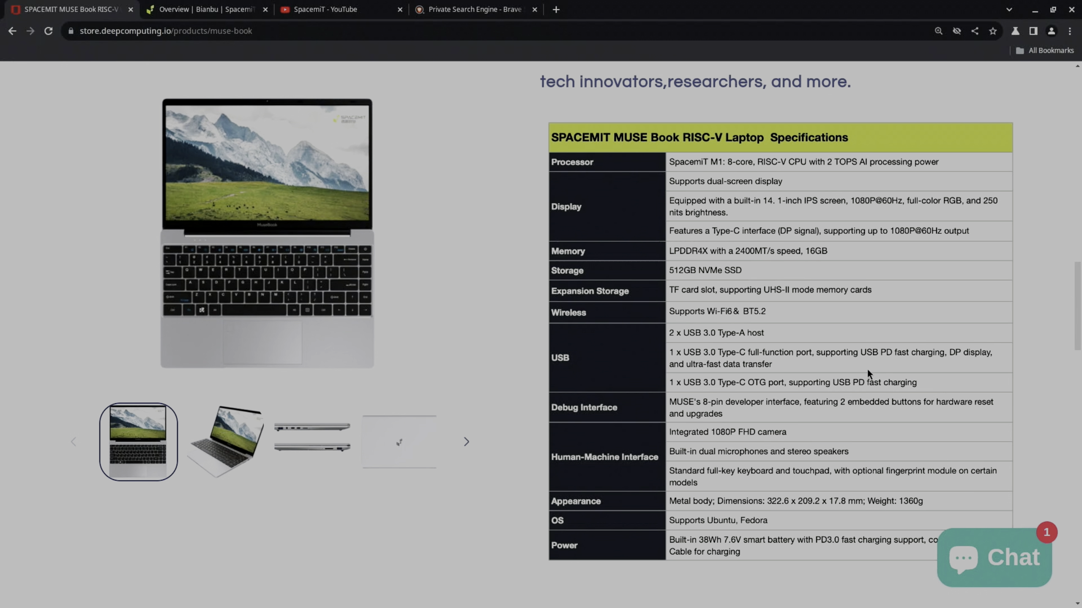
pyautogui.moveTo(854, 373)
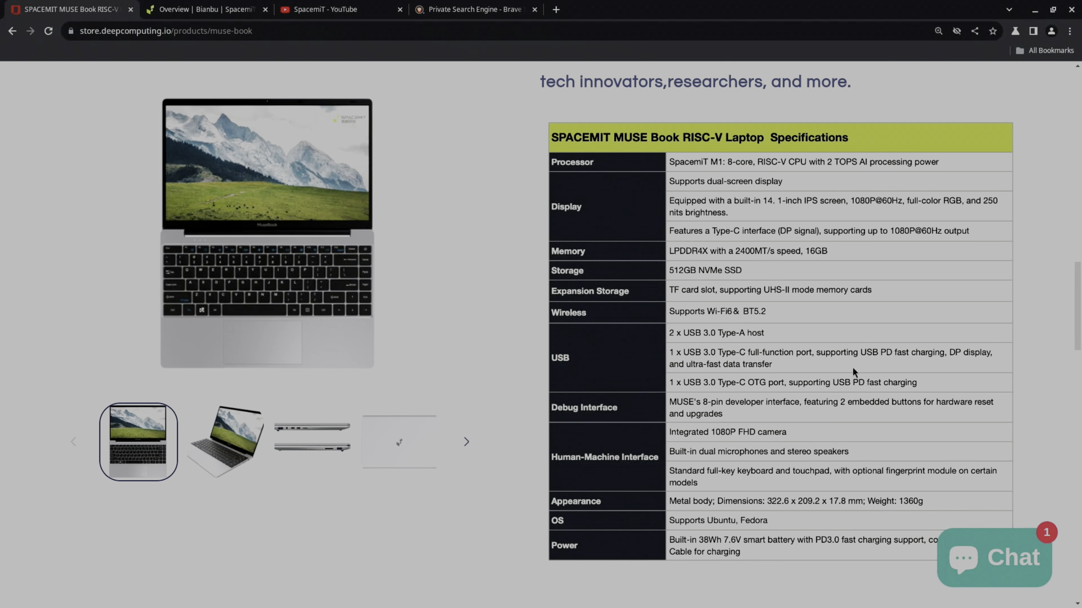
pyautogui.moveTo(756, 416)
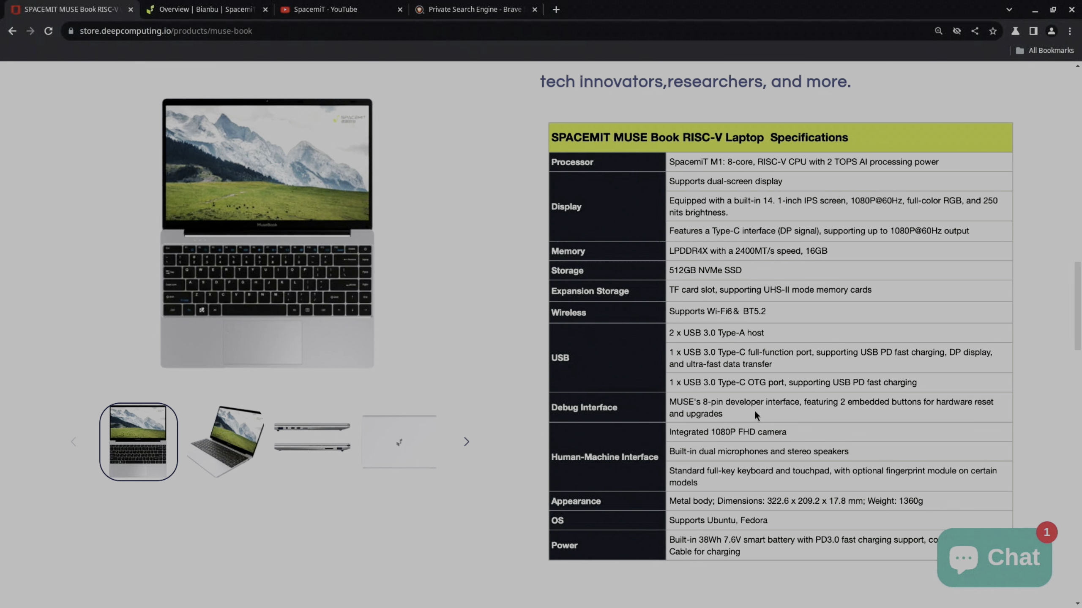
pyautogui.moveTo(816, 411)
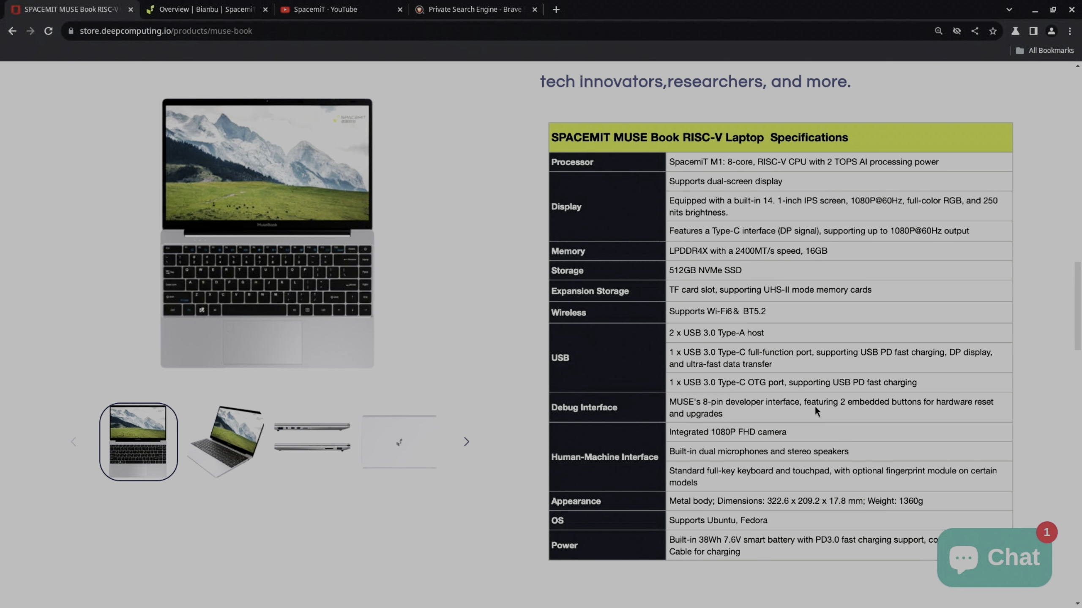
pyautogui.moveTo(830, 426)
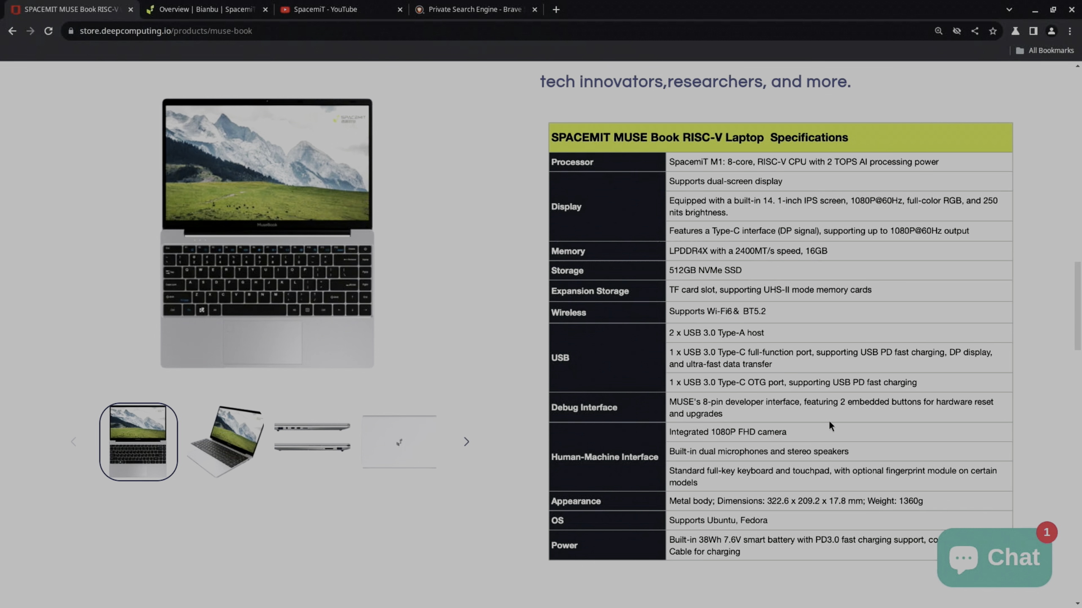
# Step: Scroll the MUSE Book page past the specifications table to the Standard Dev ToolKit list
pyautogui.scroll(-3)
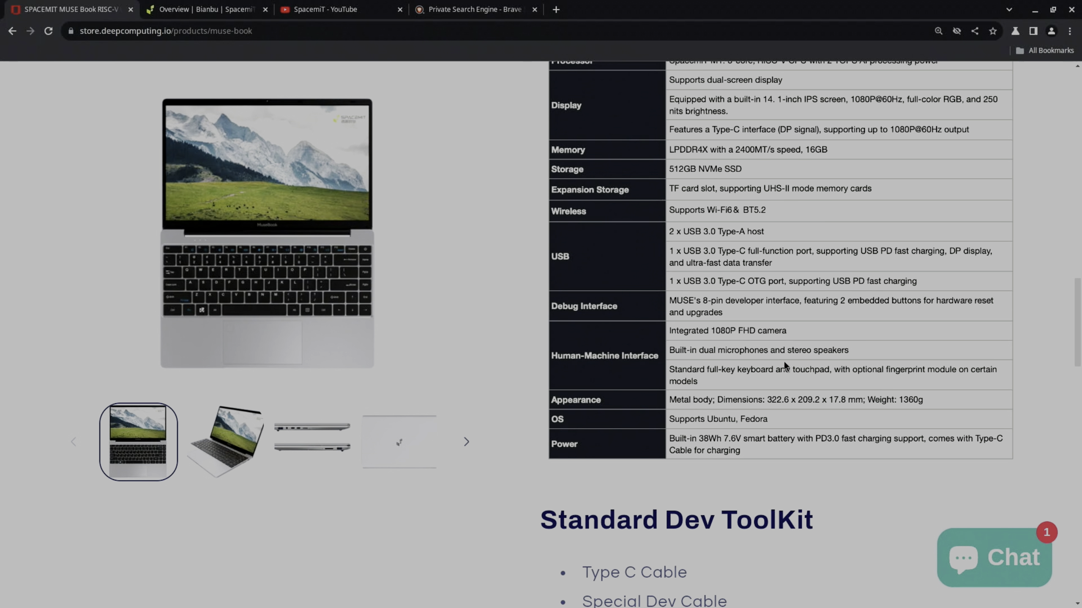
pyautogui.moveTo(790, 330)
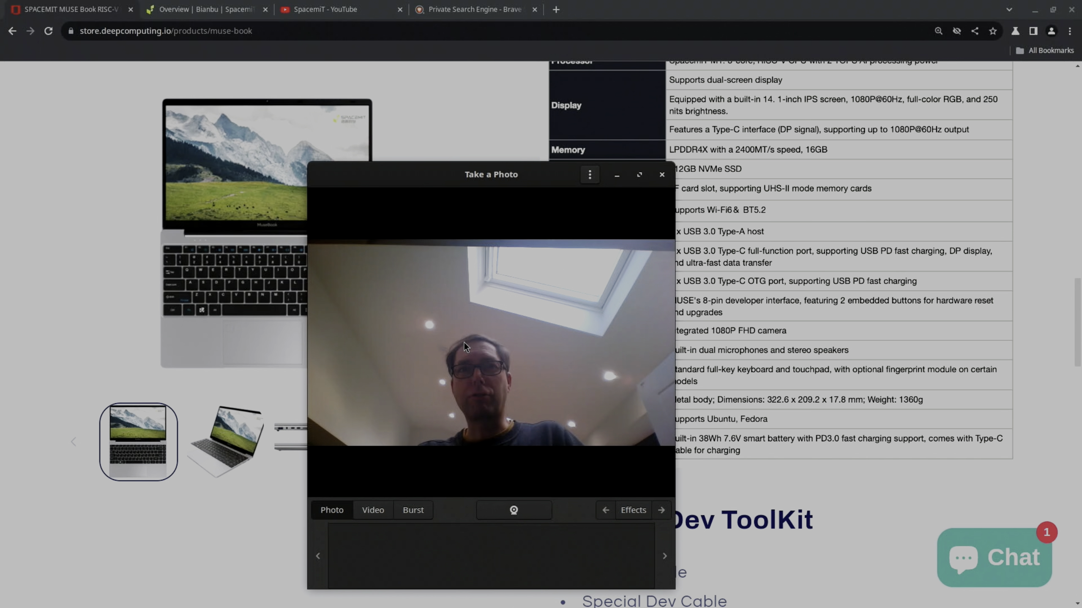
# Step: Move the Cheese webcam preview window aside to show the circuit board on camera
pyautogui.moveTo(491, 174); pyautogui.dragTo(392, 135)
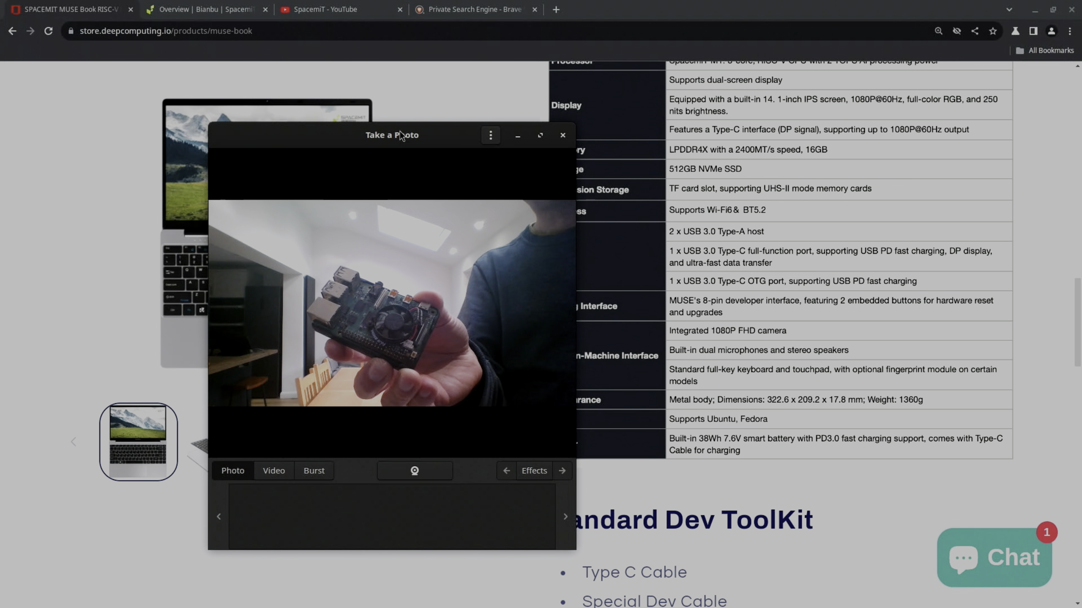
pyautogui.click(563, 135)
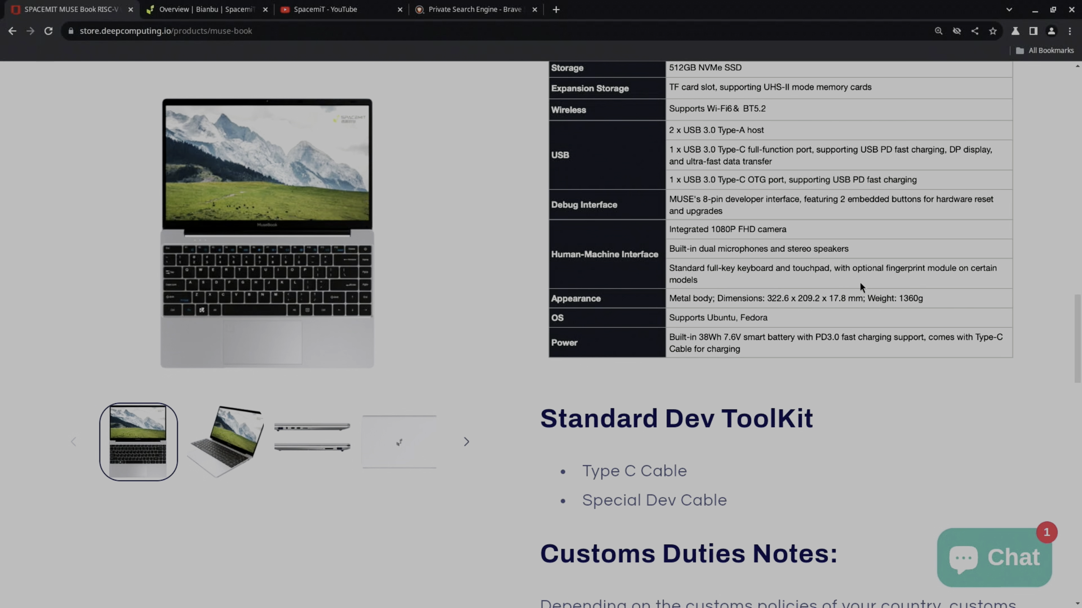
pyautogui.moveTo(846, 282)
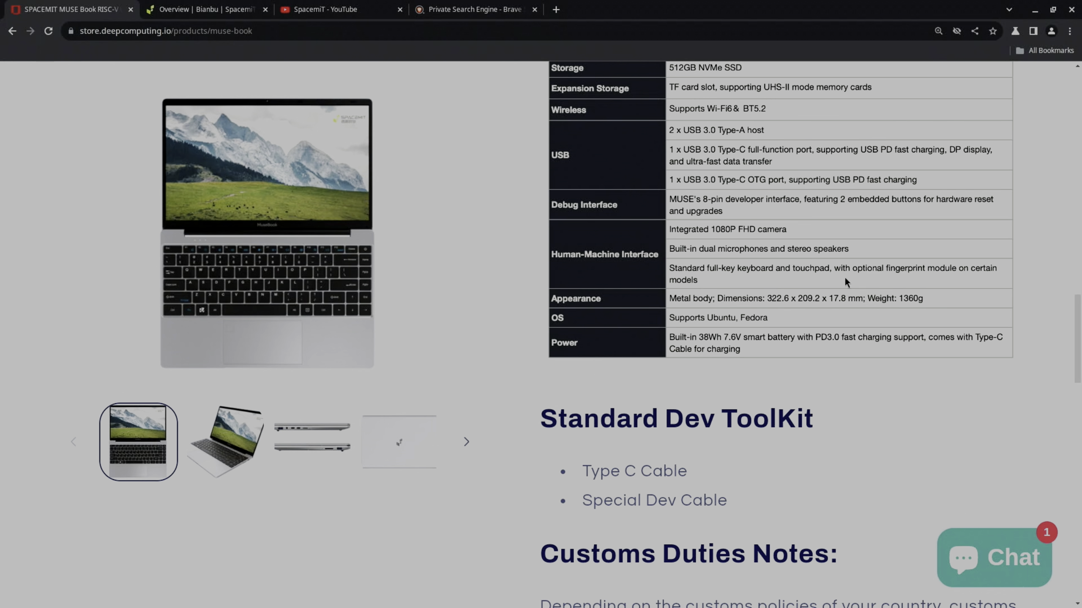
pyautogui.moveTo(739, 299)
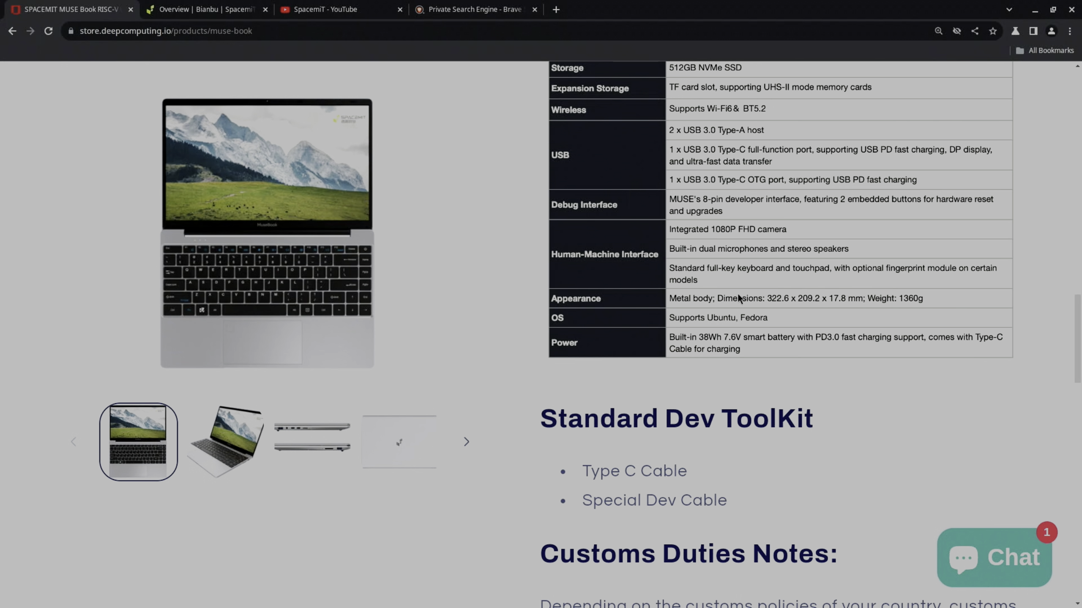
pyautogui.moveTo(867, 315)
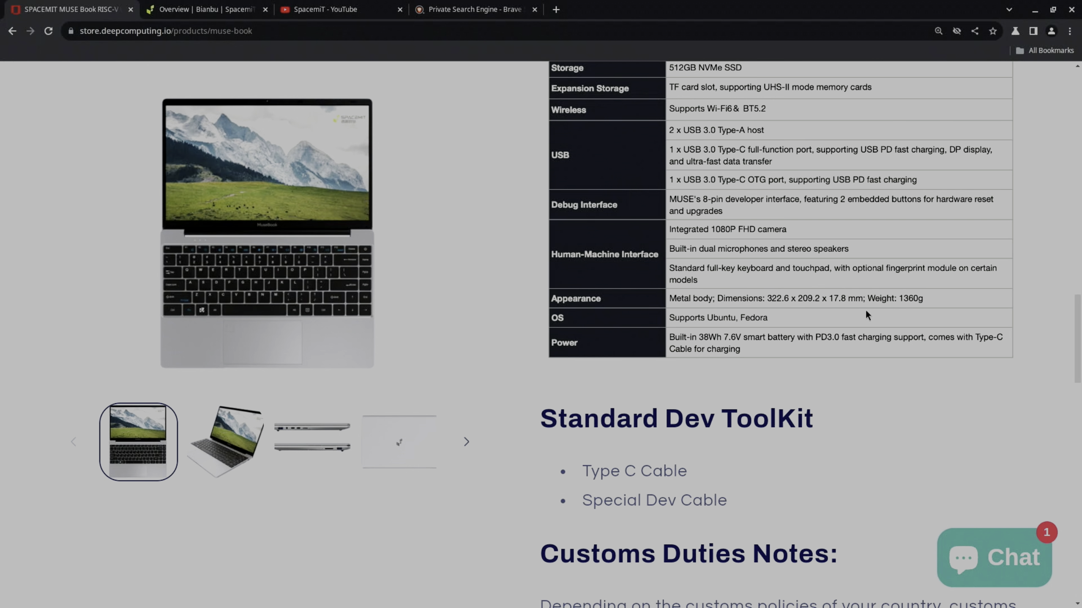
pyautogui.moveTo(772, 323)
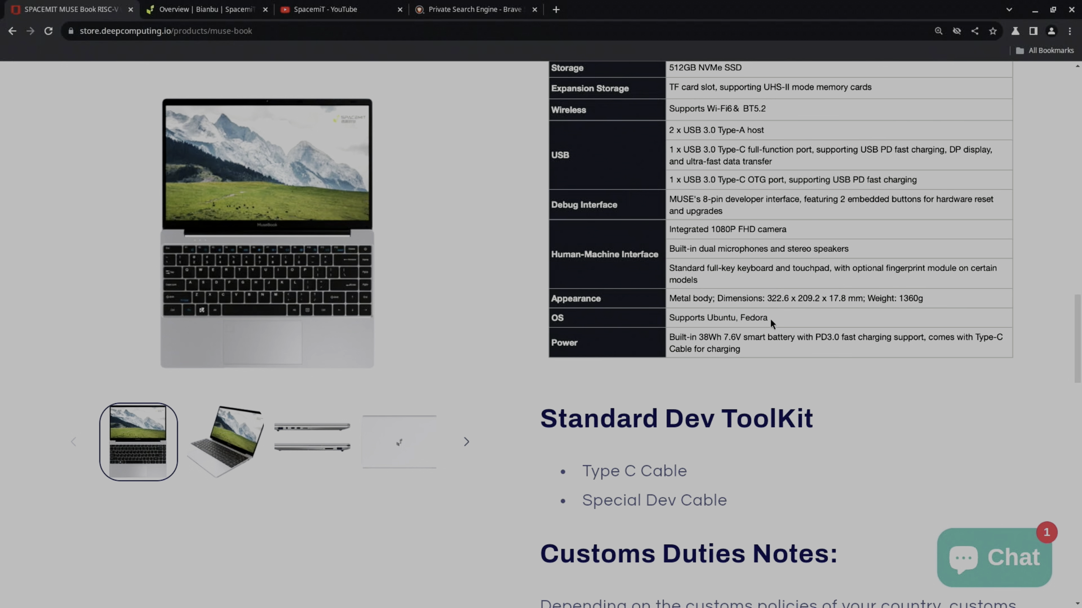
pyautogui.moveTo(765, 322)
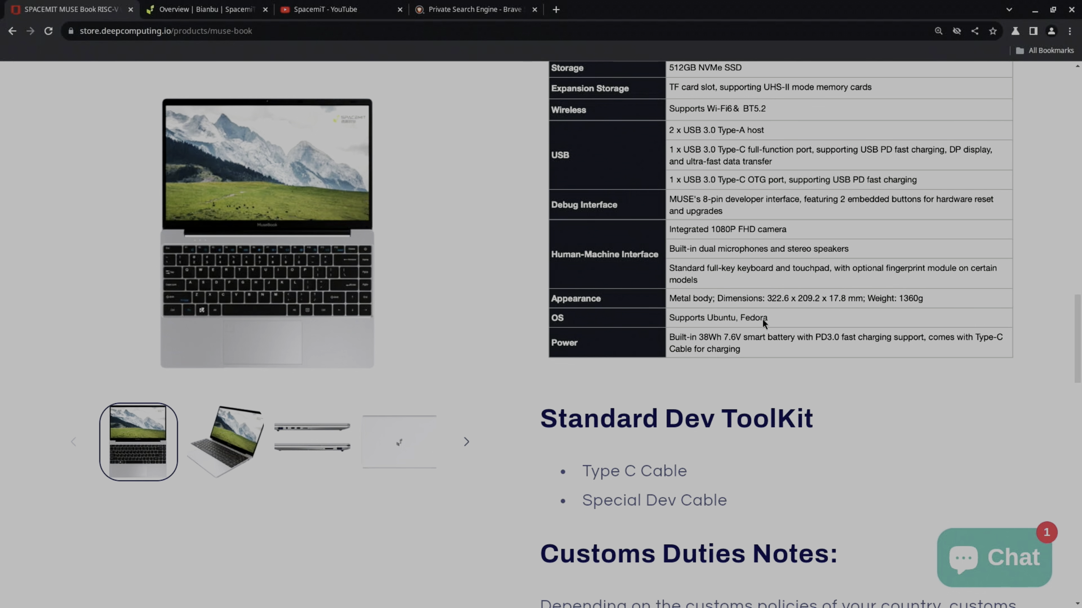
pyautogui.moveTo(719, 365)
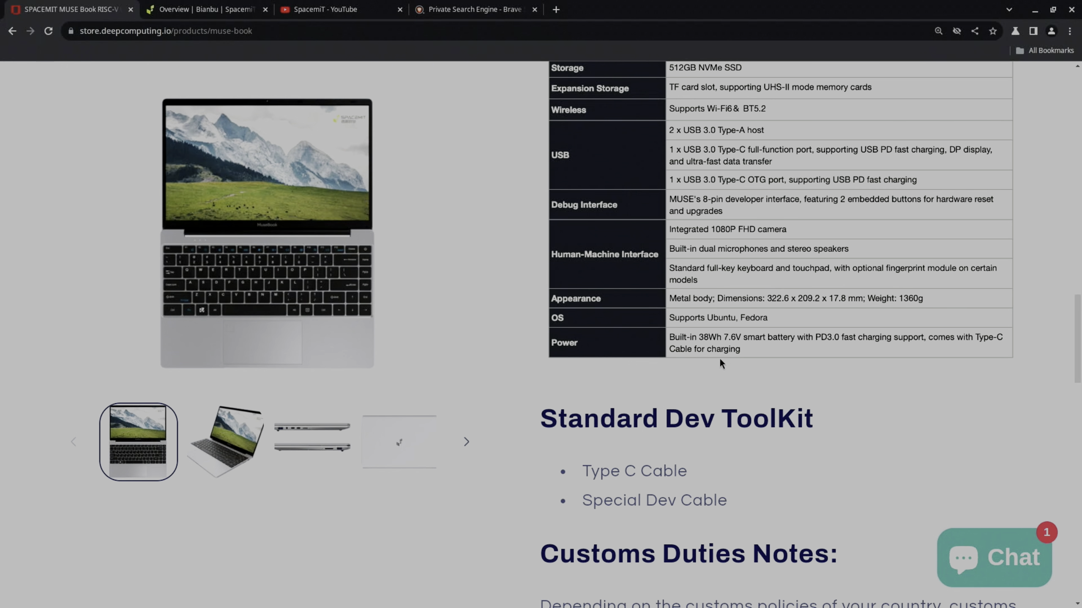
# Step: Scroll past the Customs Duties Notes to the 'You may also like' section
pyautogui.scroll(3)
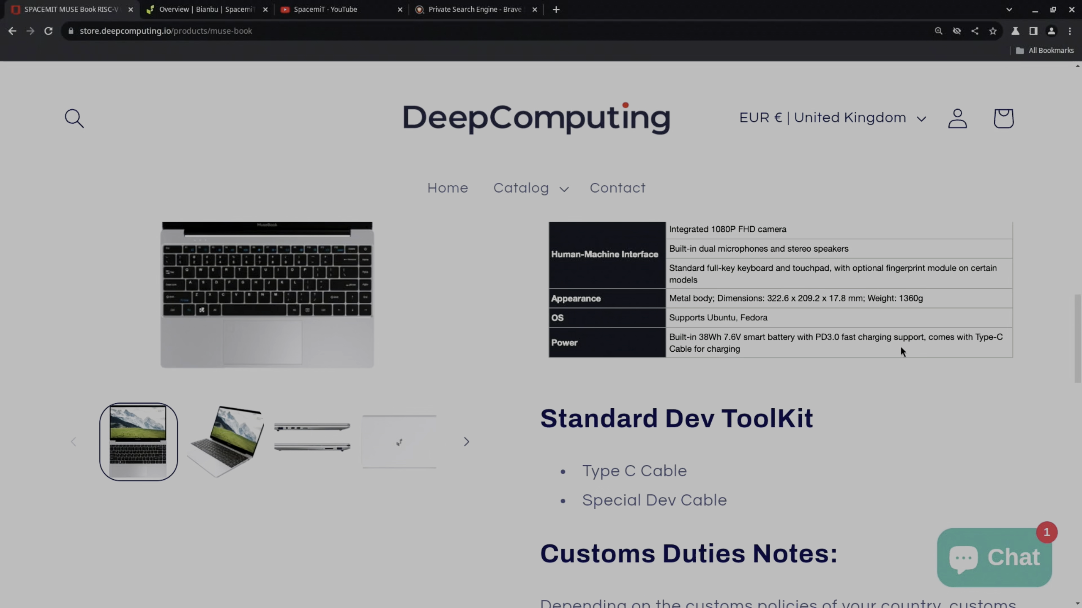
pyautogui.scroll(-3)
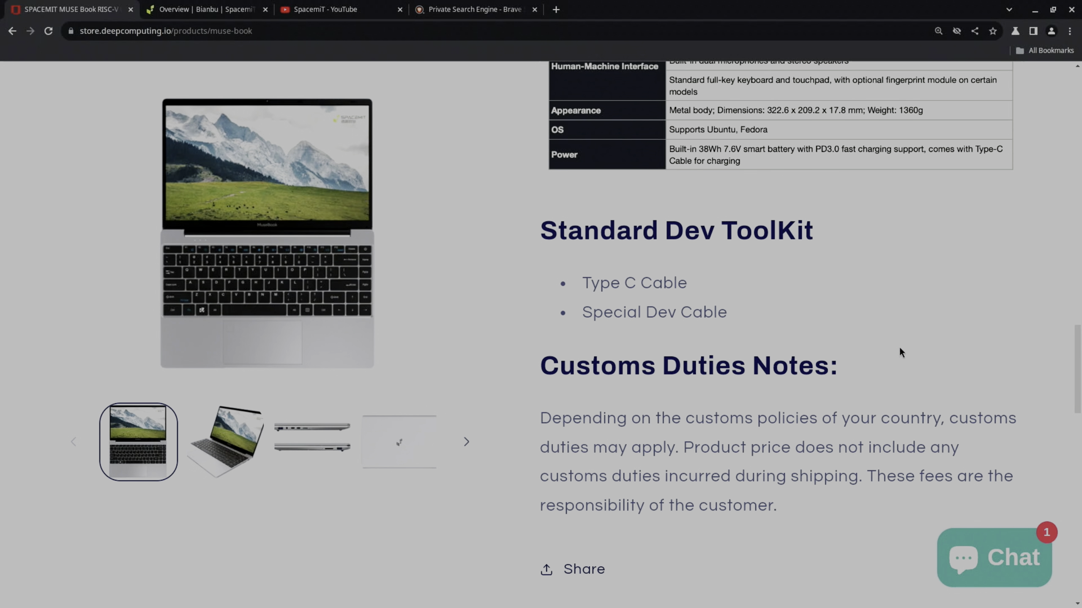
pyautogui.scroll(-3)
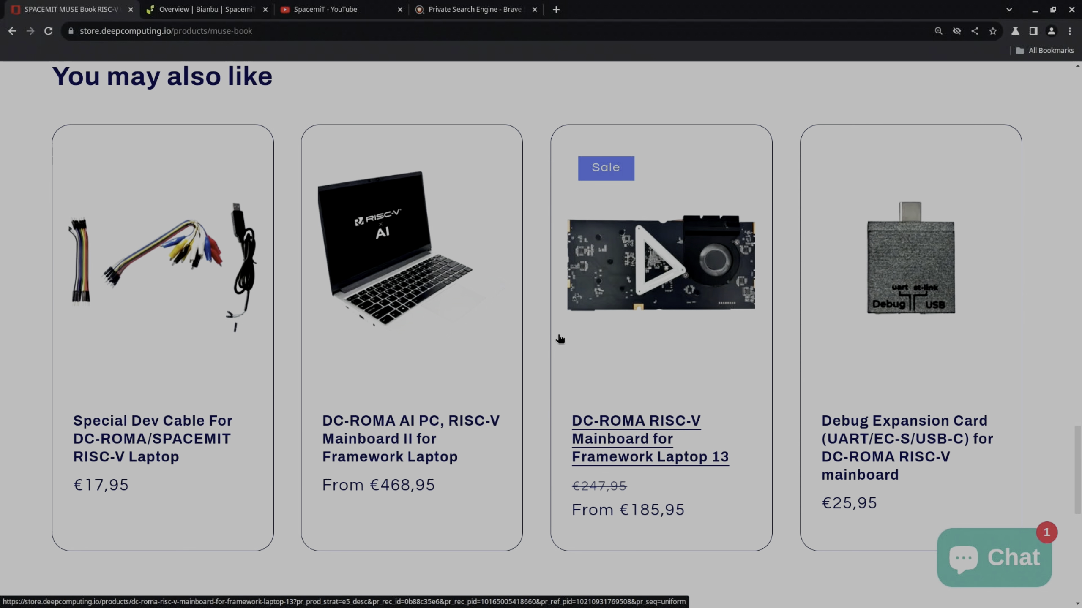
pyautogui.moveTo(617, 471)
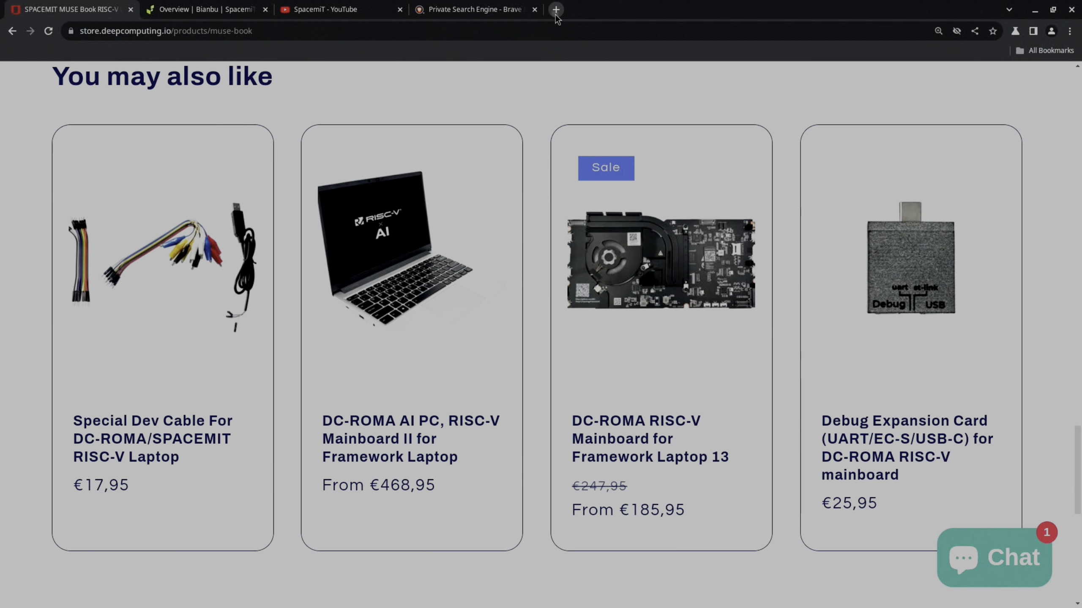
# Step: Search Framework in a new tab, view its Laptop 13 page, and return to the store tab
pyautogui.click(556, 9)
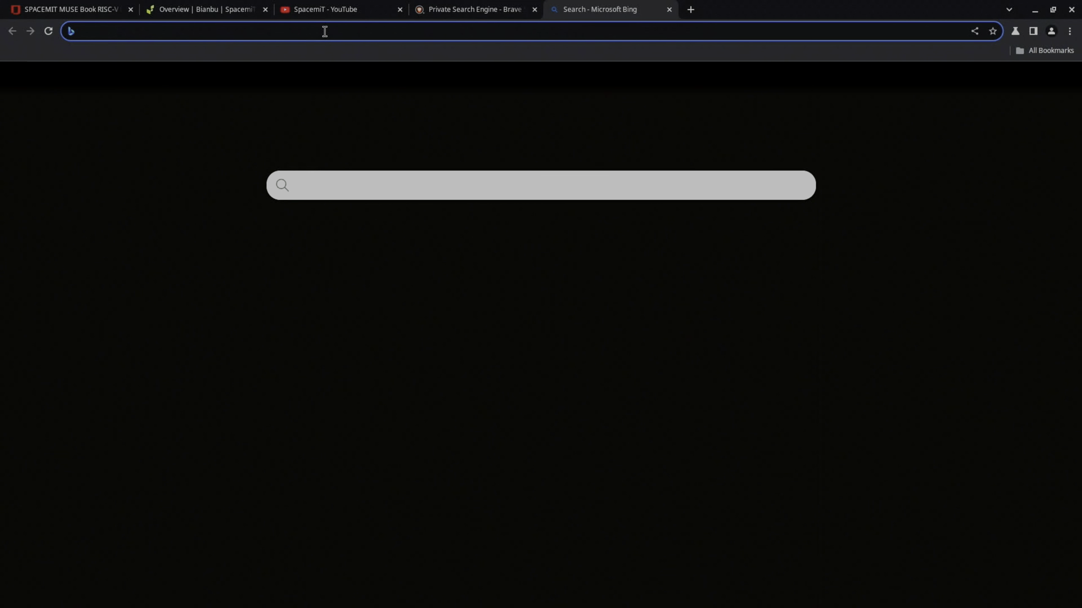
pyautogui.write('framewo')
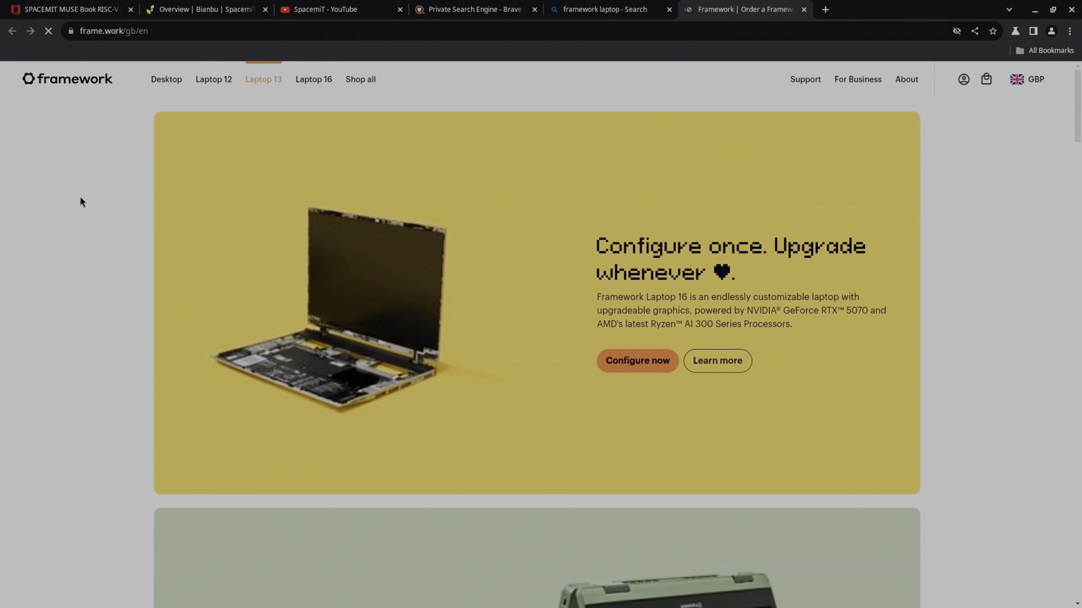
pyautogui.moveTo(214, 79)
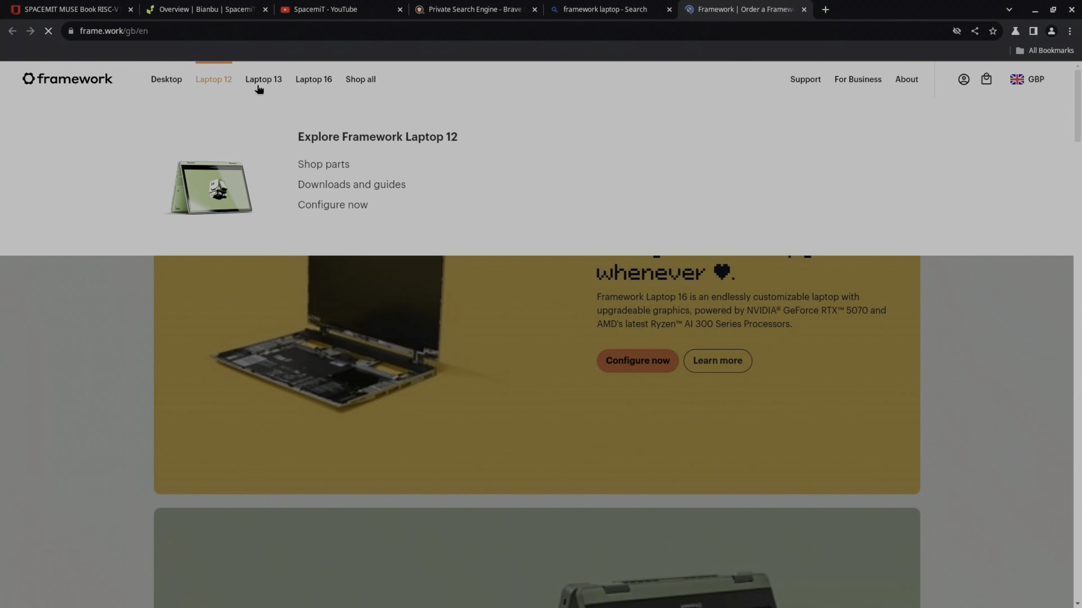
pyautogui.scroll(-3)
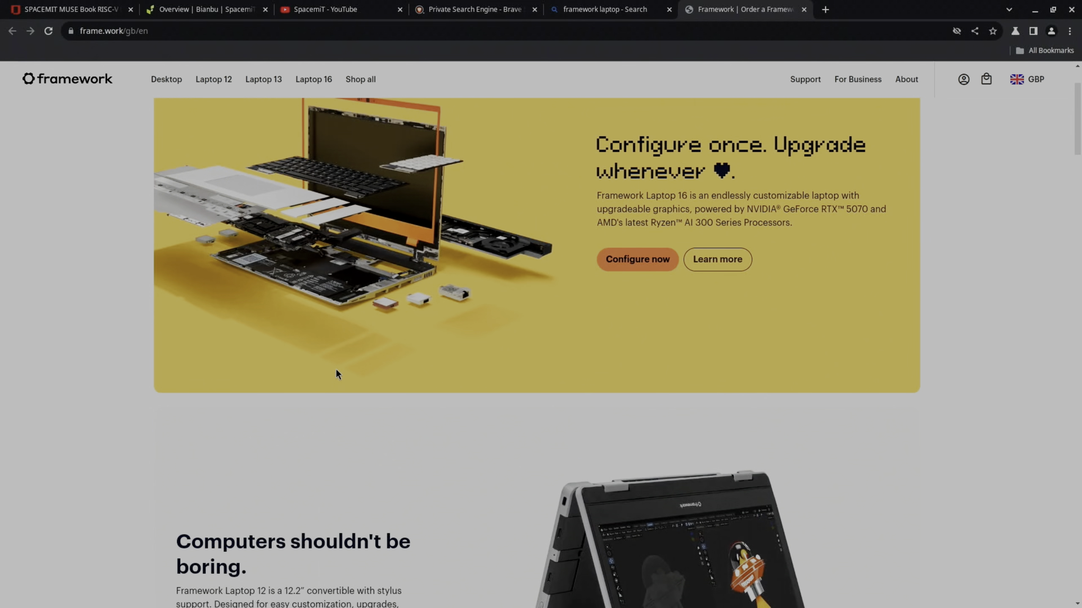
pyautogui.moveTo(272, 79)
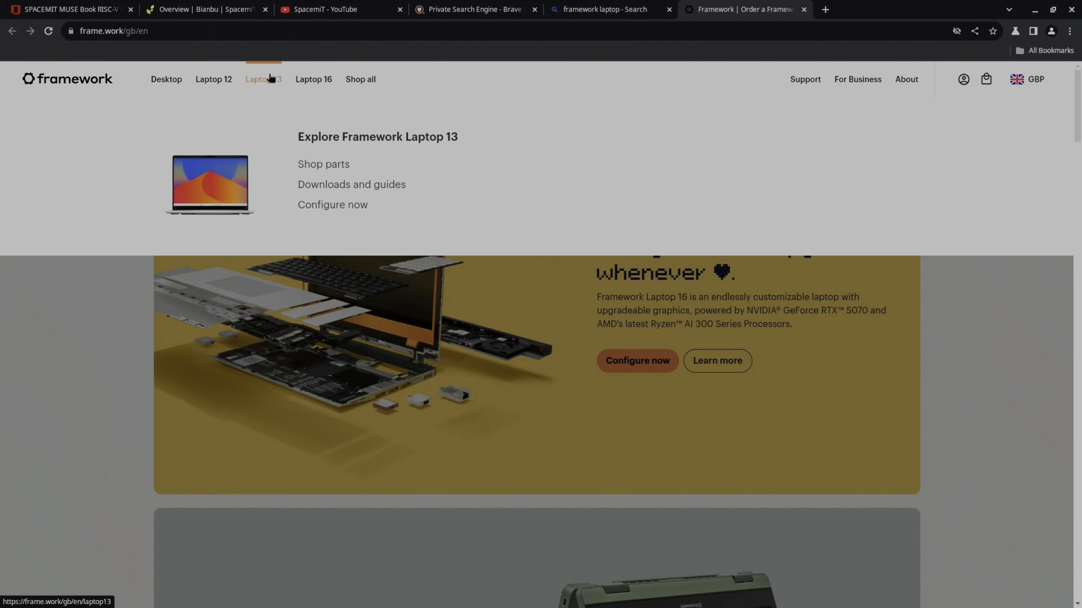
pyautogui.click(263, 80)
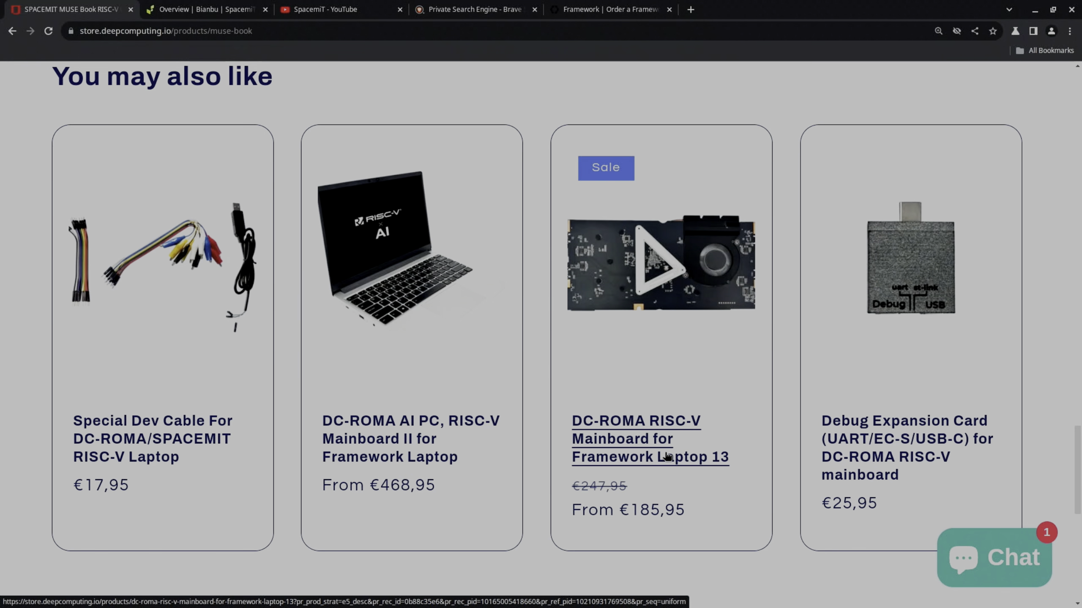
pyautogui.moveTo(674, 481)
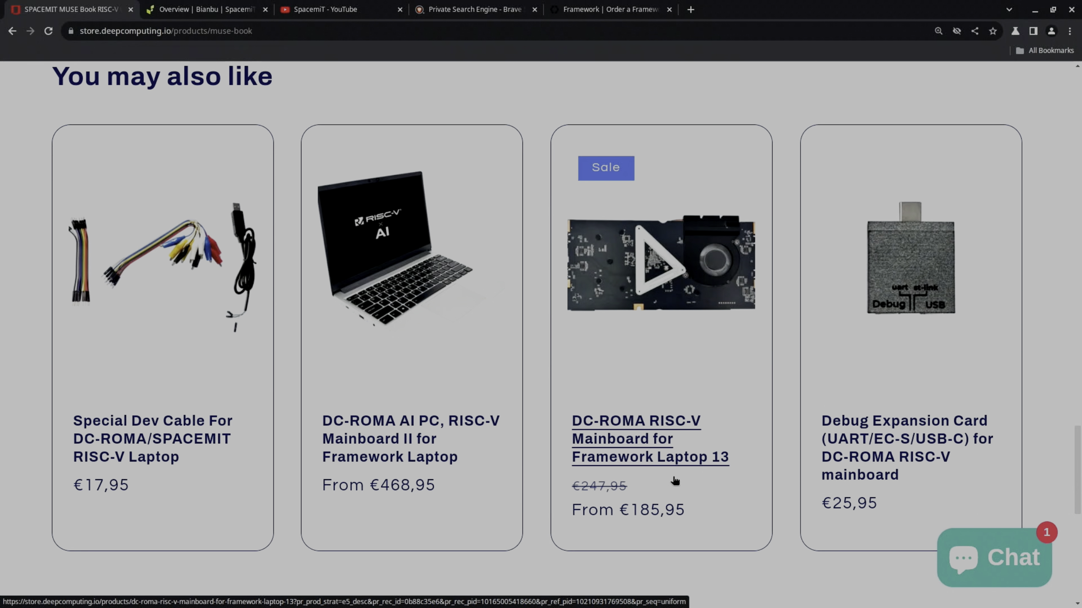
pyautogui.moveTo(665, 287)
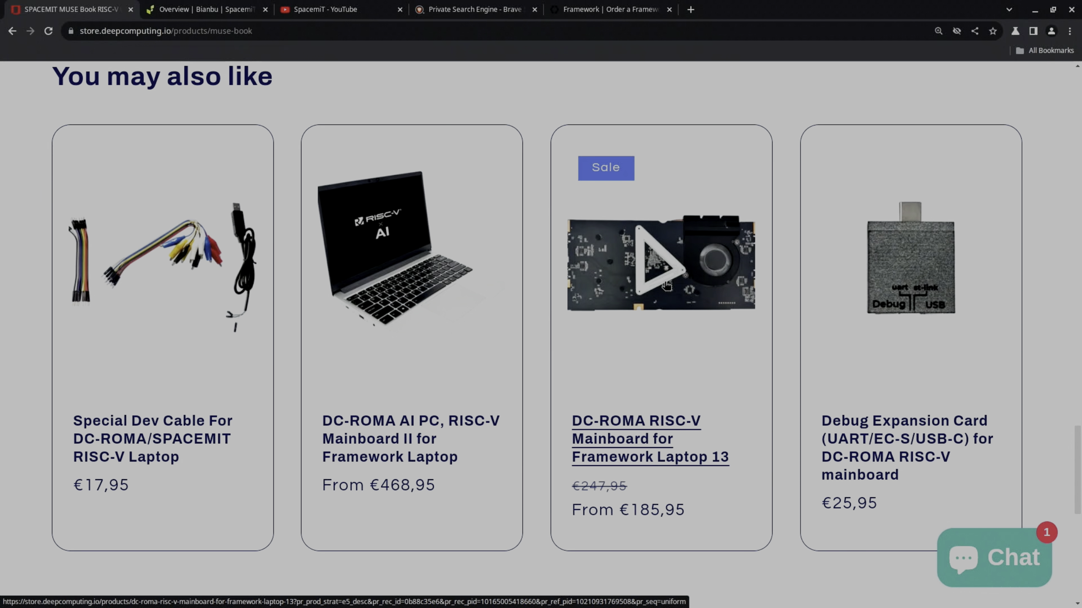
pyautogui.click(593, 9)
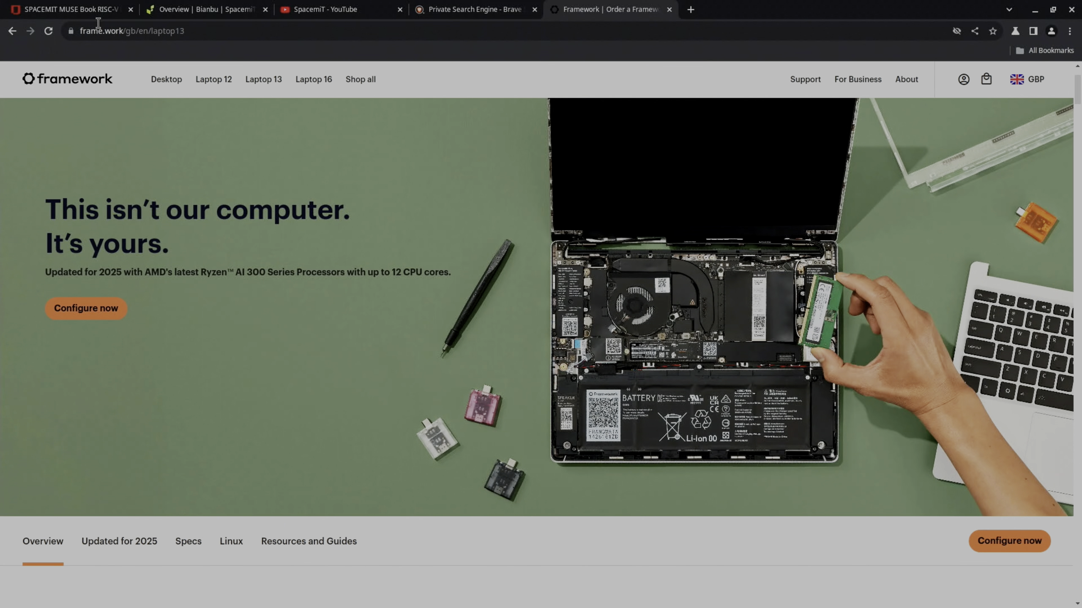
pyautogui.click(67, 9)
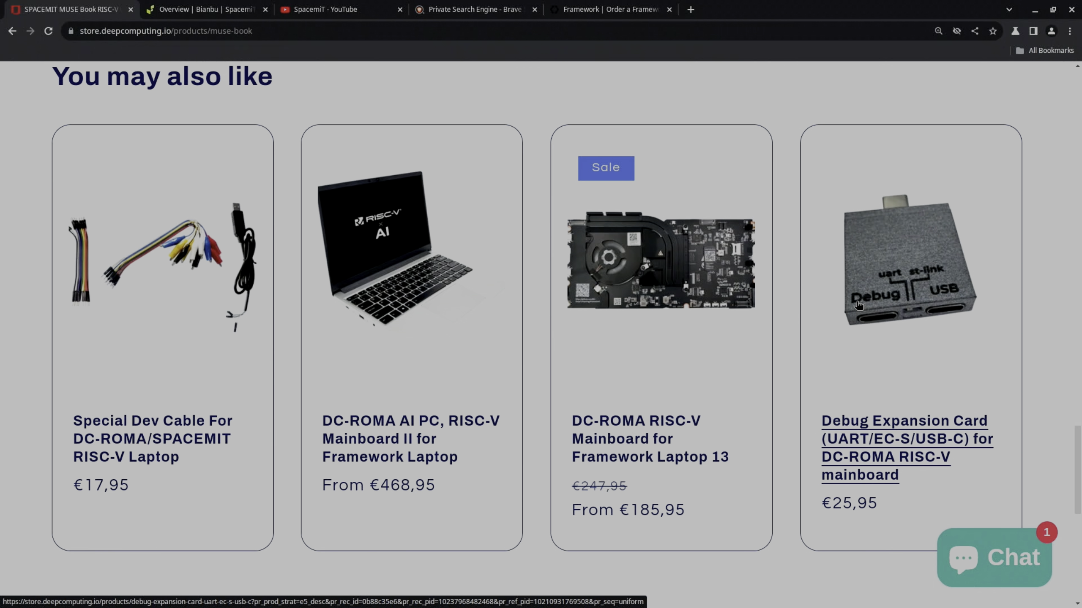
# Step: View the Bianbu overview, play a SpacemiT YouTube video, then close the YouTube tab
pyautogui.scroll(3)
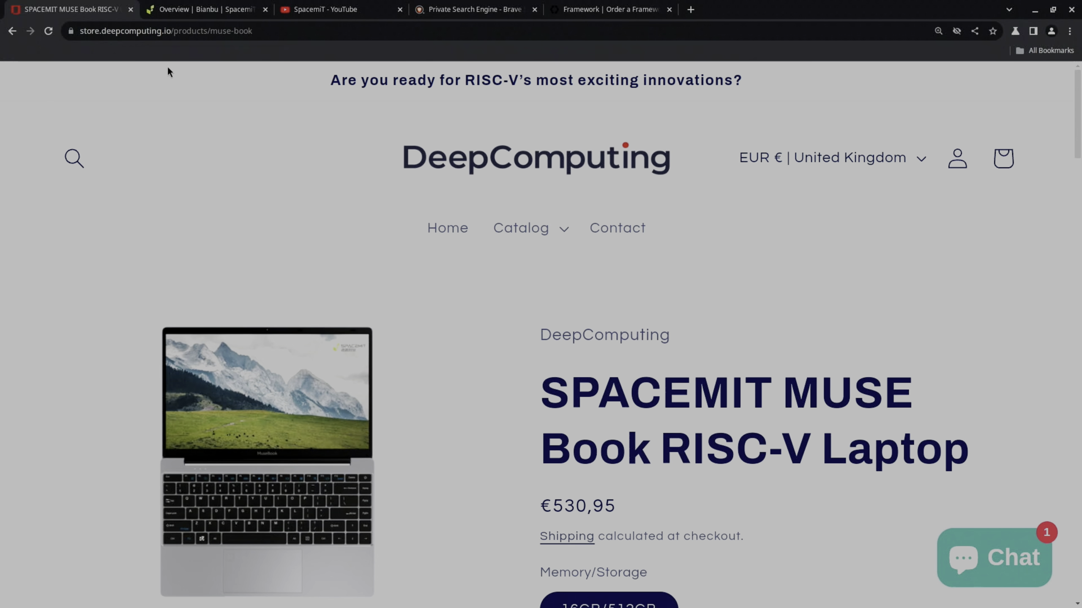
pyautogui.click(209, 9)
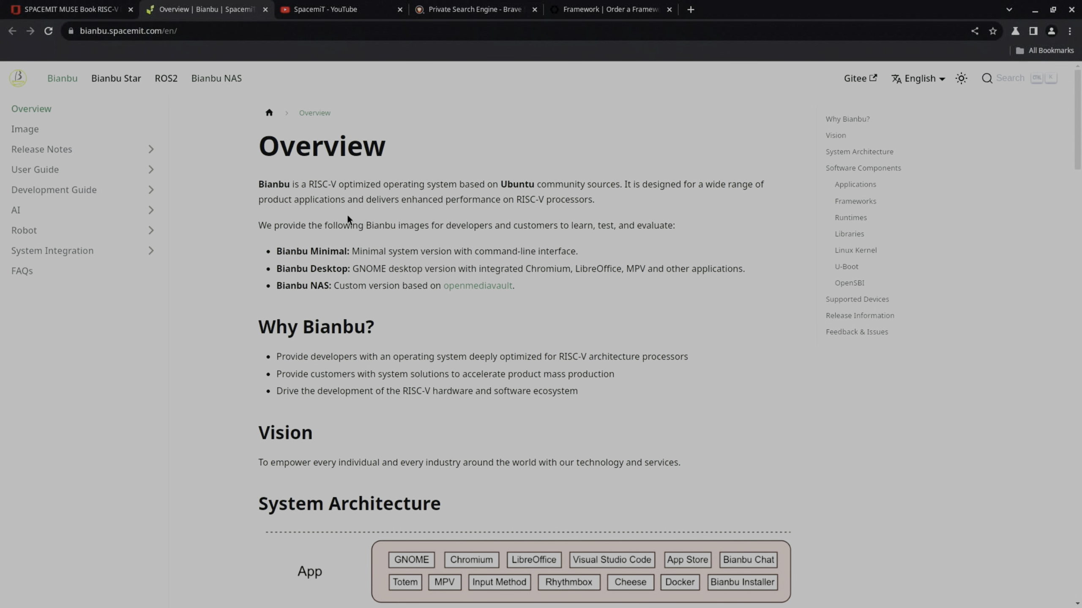
pyautogui.moveTo(1001, 8)
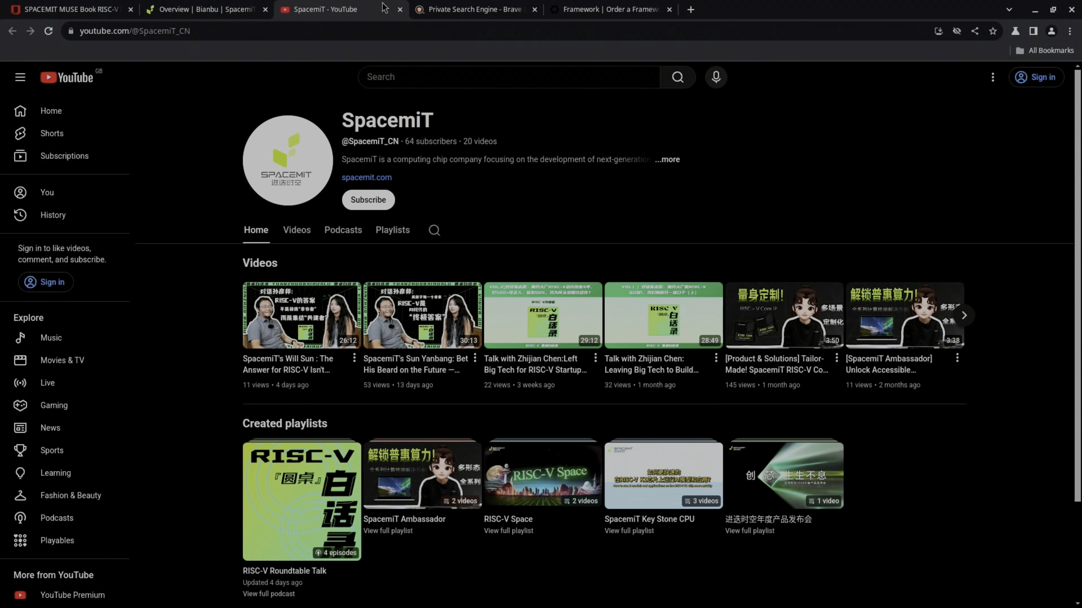
pyautogui.click(301, 315)
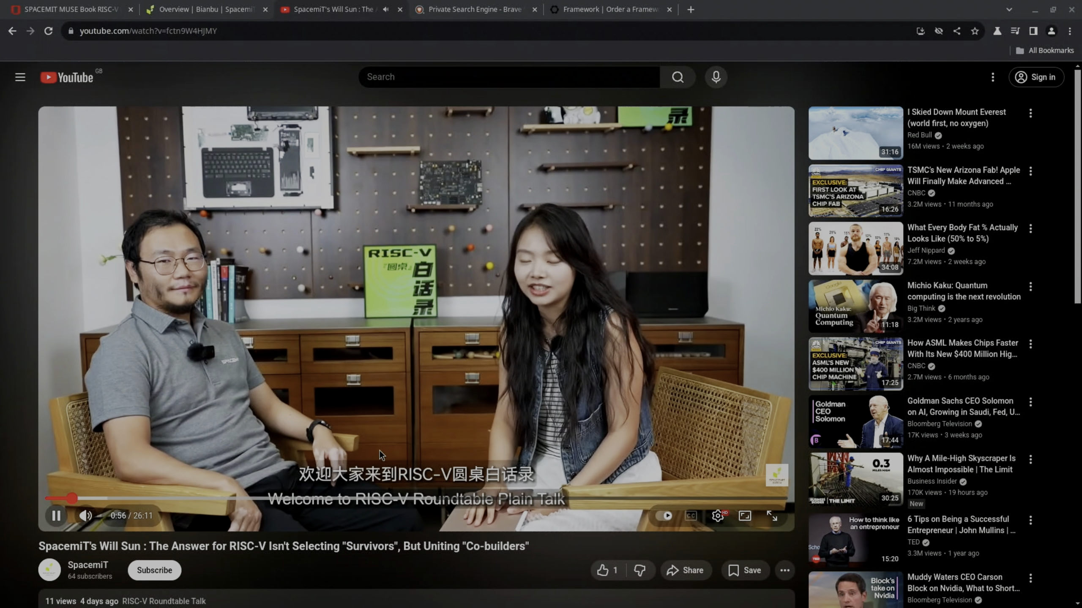
pyautogui.click(67, 9)
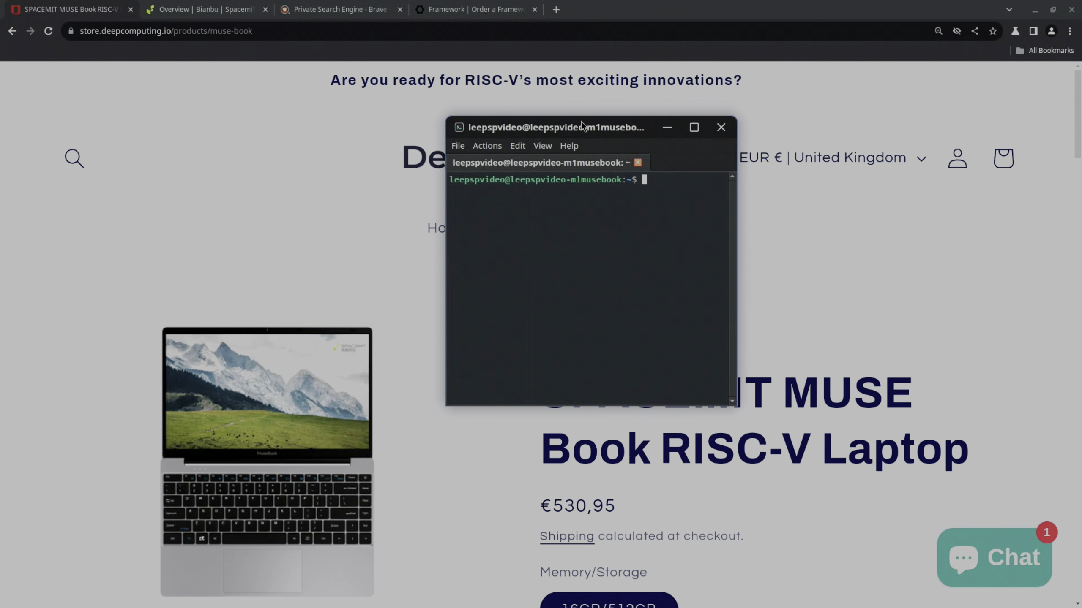
# Step: Run the sysbench CPU benchmark with 4 threads in the terminal
pyautogui.click(721, 127)
pyautogui.write('sysbench --test=cpu --cpu-max-prime=20000 --num-threads=4 run')
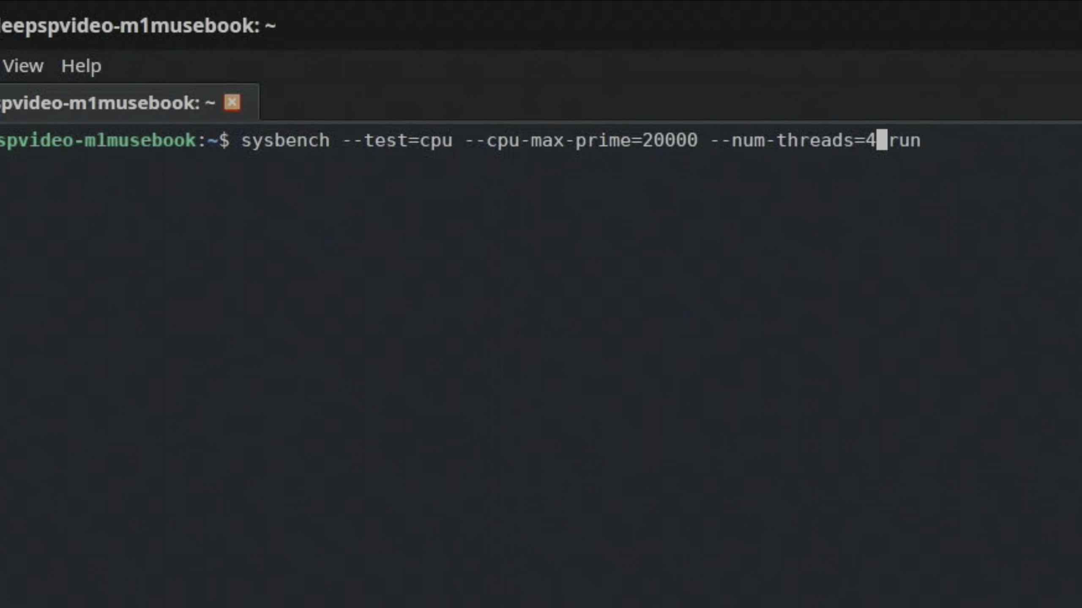
pyautogui.press('BackSpace')
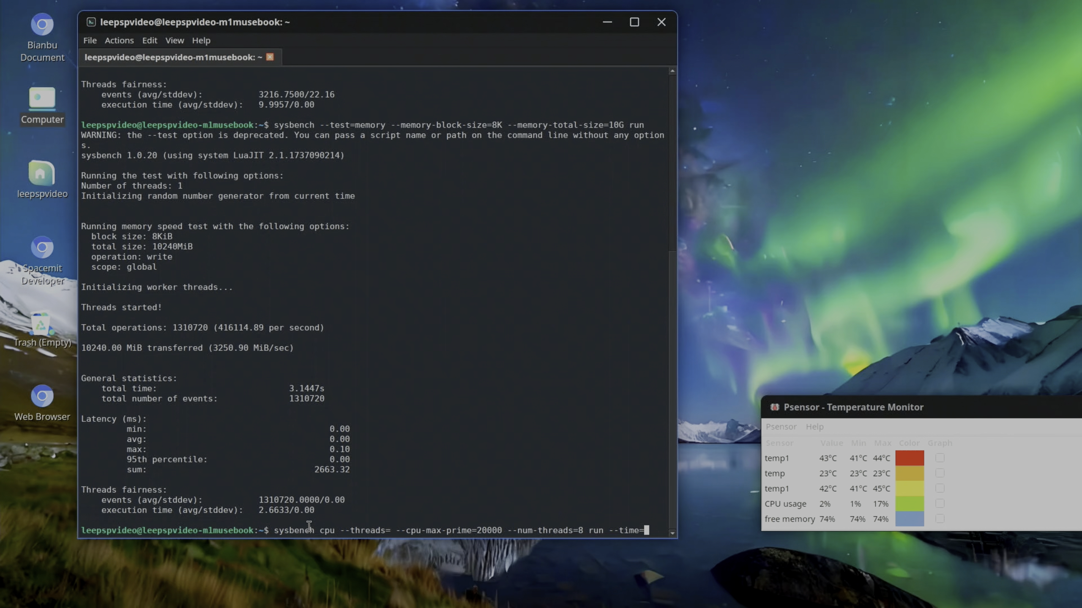
pyautogui.write('300')
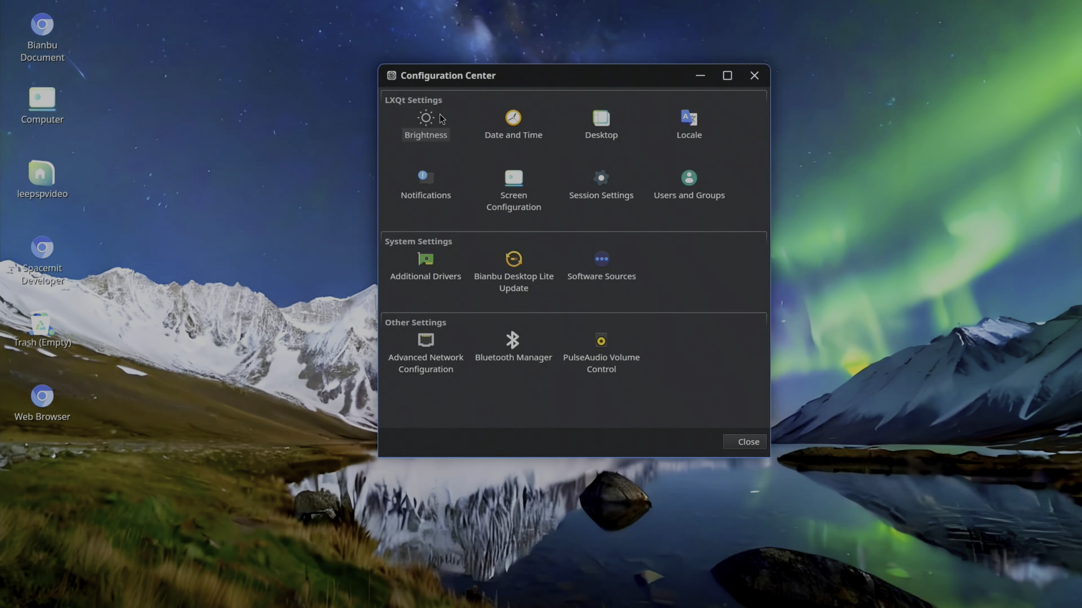
# Step: Raise the screen brightness slightly in the LXQt Brightness settings
pyautogui.click(426, 119)
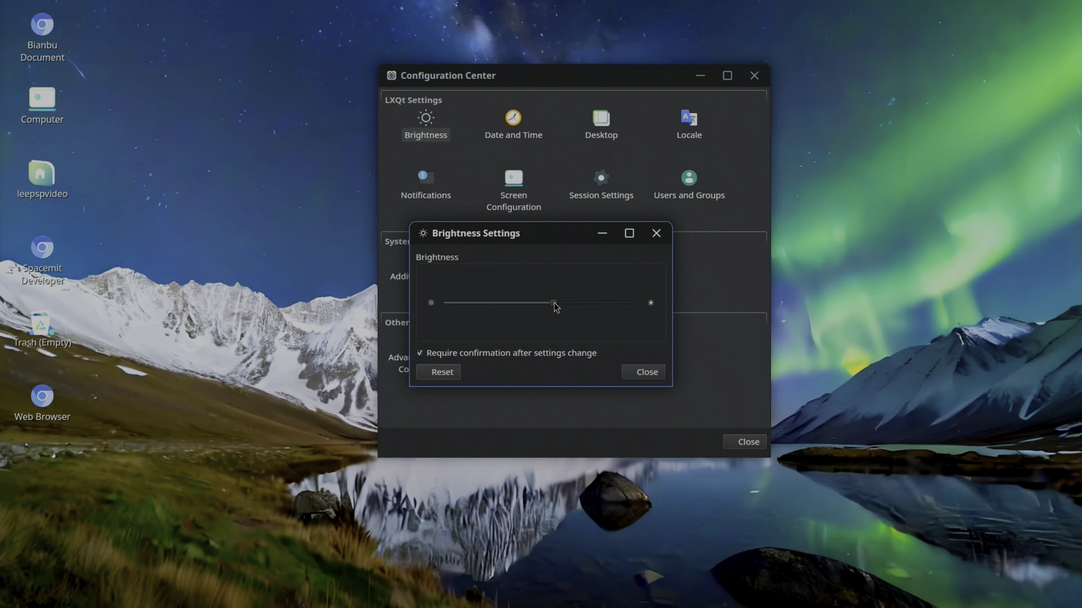
pyautogui.moveTo(552, 303); pyautogui.dragTo(571, 303)
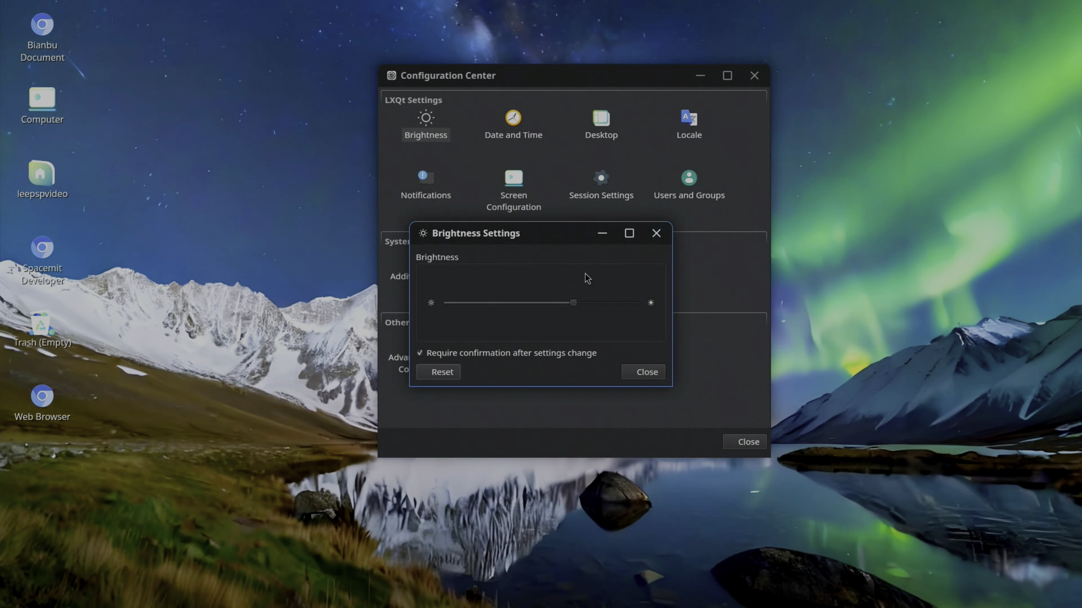
pyautogui.click(647, 372)
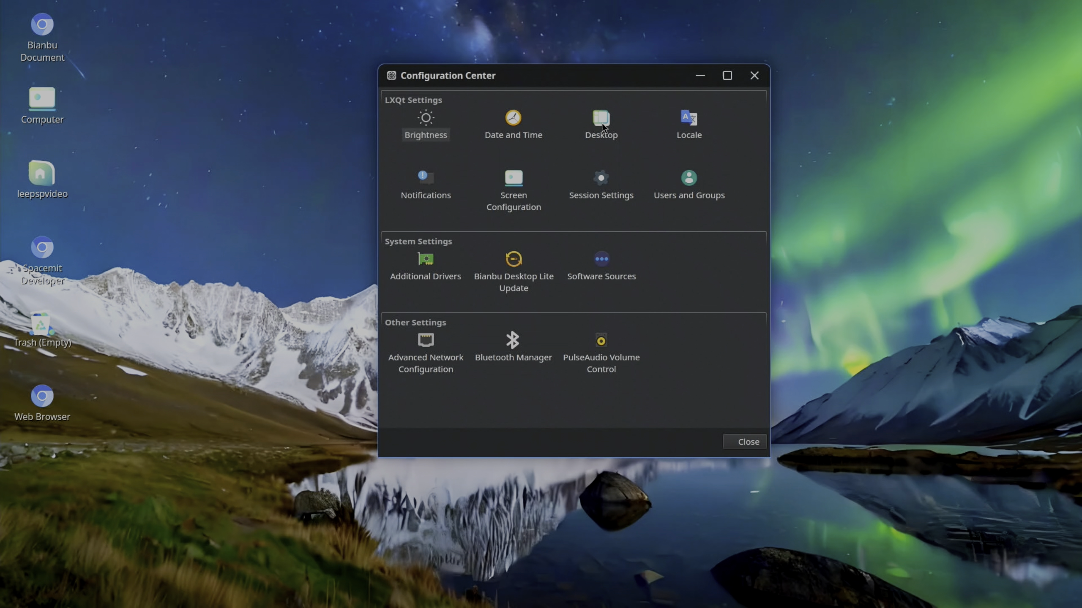
# Step: Open Screen Configuration to view the display layout, then return to QTerminal
pyautogui.click(600, 118)
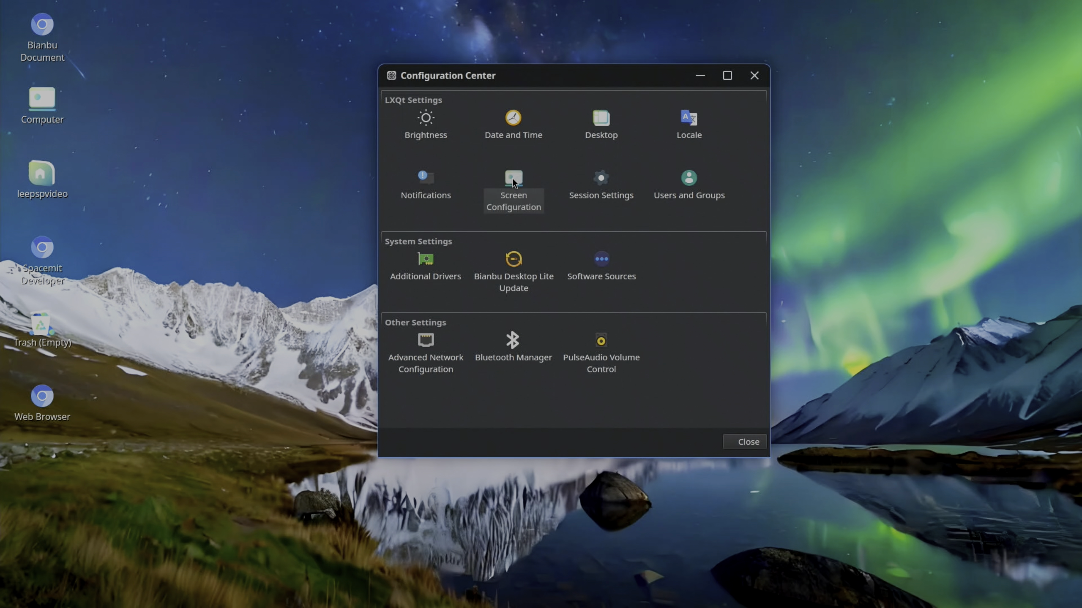
pyautogui.doubleClick(513, 178)
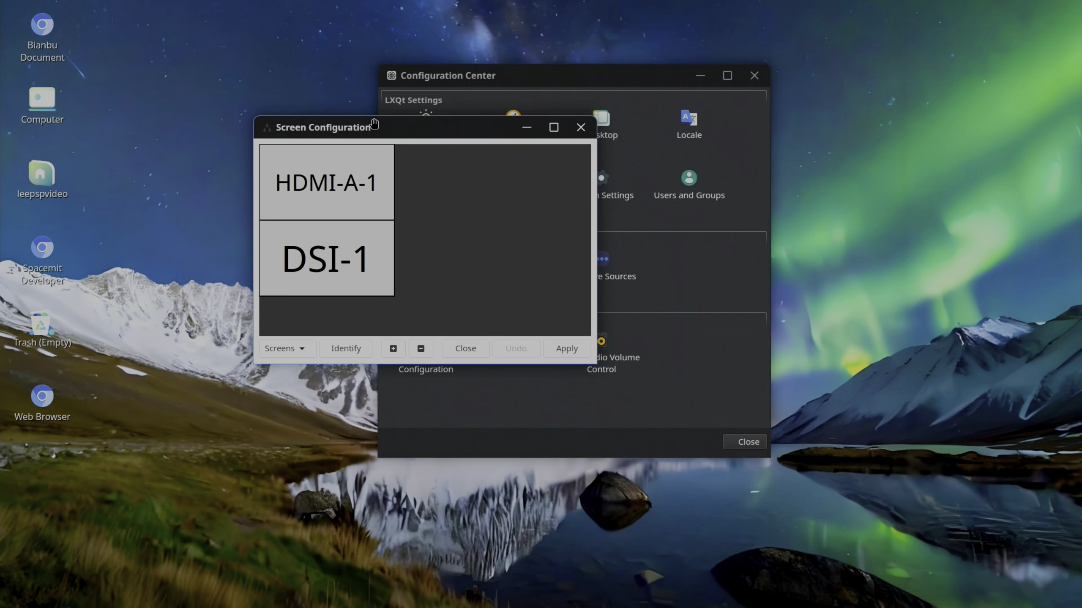
pyautogui.click(268, 349)
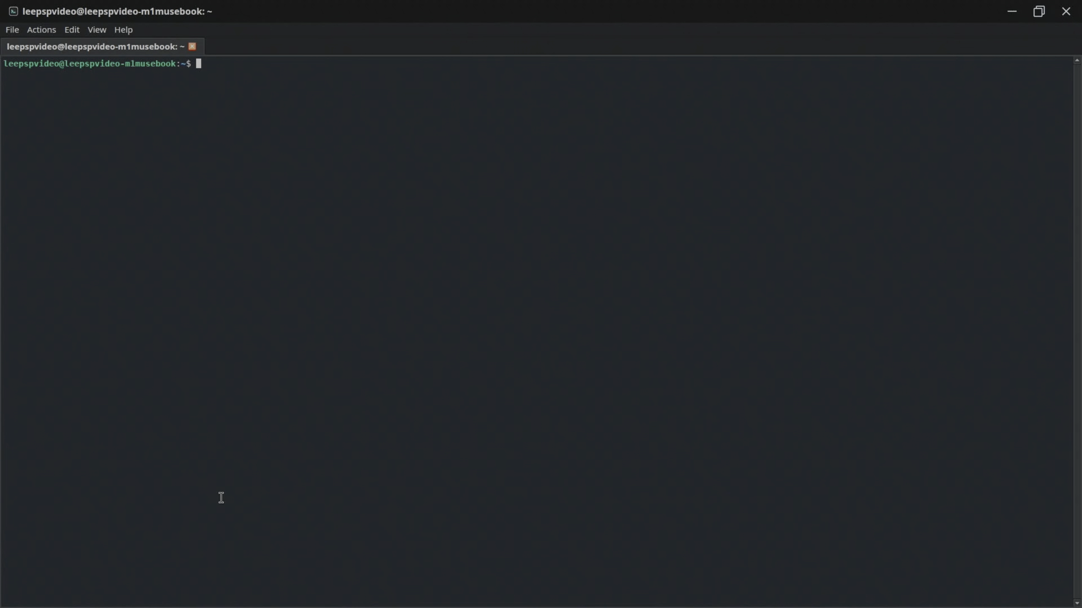
# Step: List displays with xrandr, then mirror HDMI-A-1 onto DSI-1 with xrandr --same-as
pyautogui.write('xr')
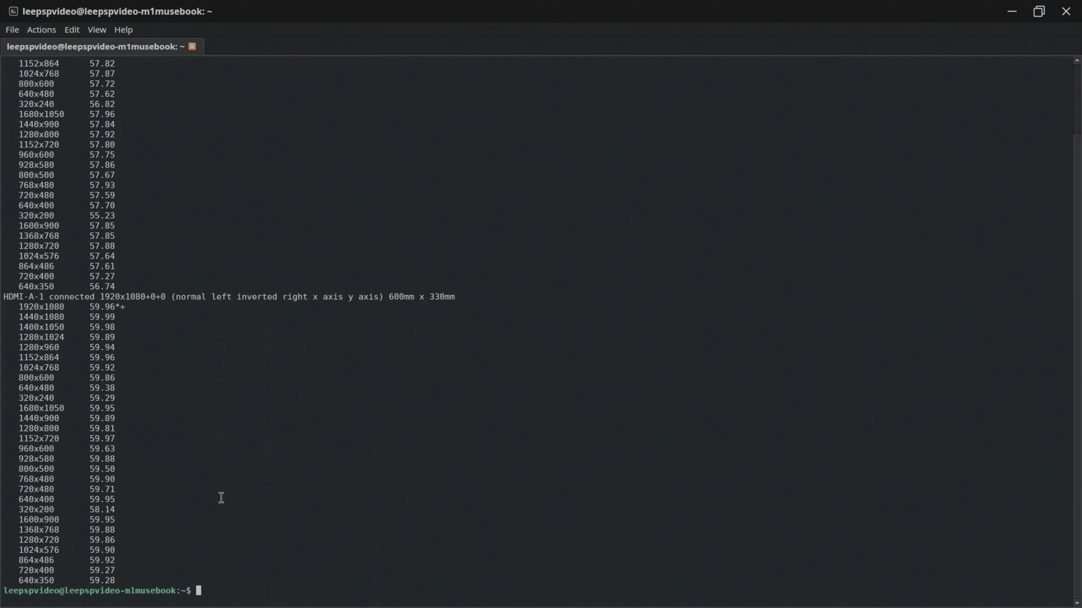
pyautogui.moveTo(14, 316)
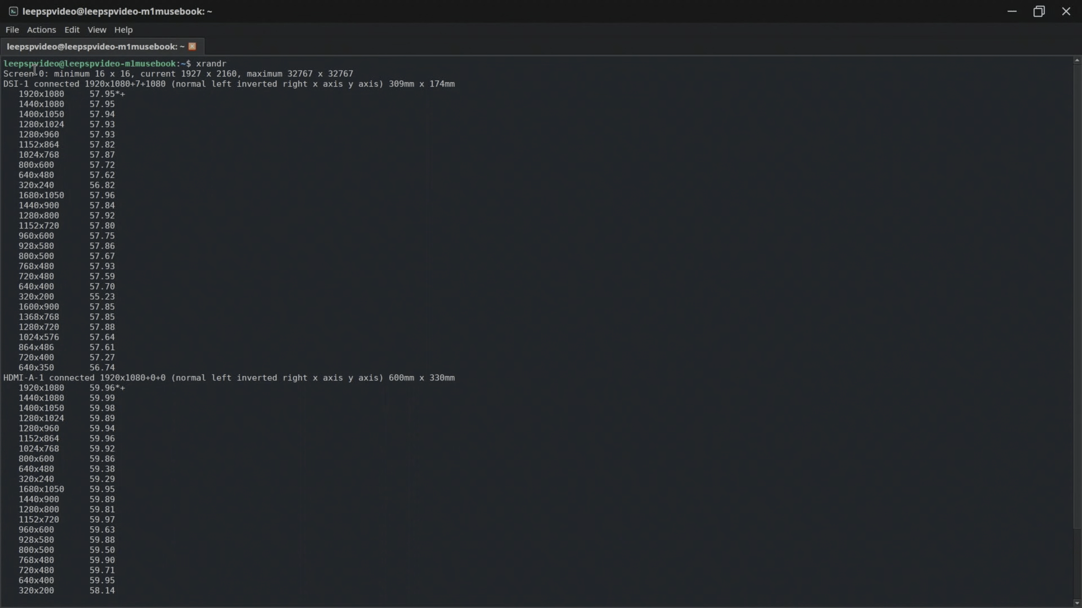
pyautogui.scroll(-3)
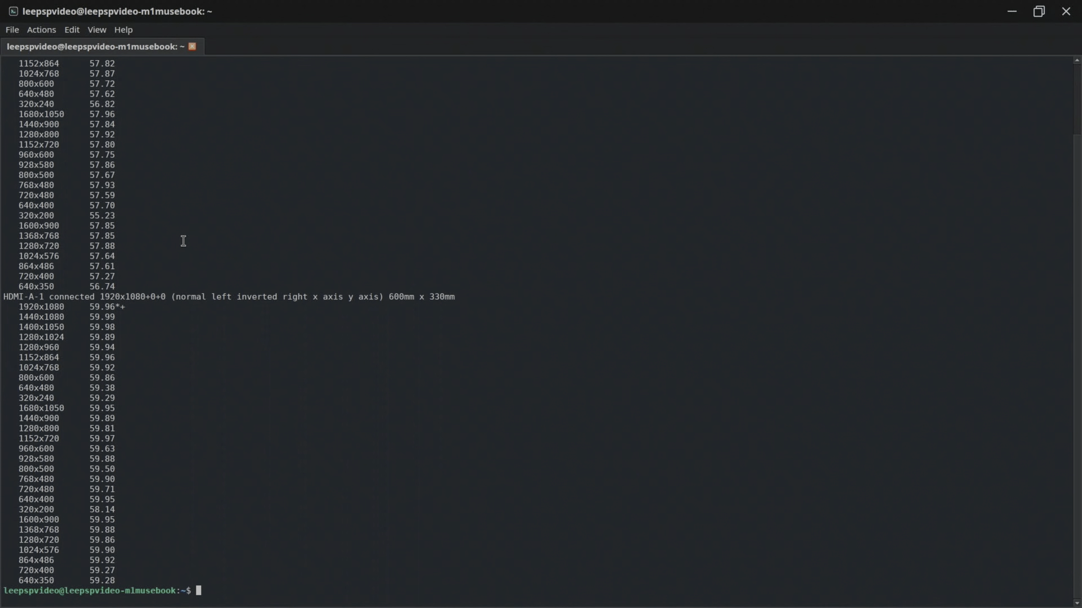
pyautogui.write('xrandr --output HDMI-A-1 --same-as DSI-1')
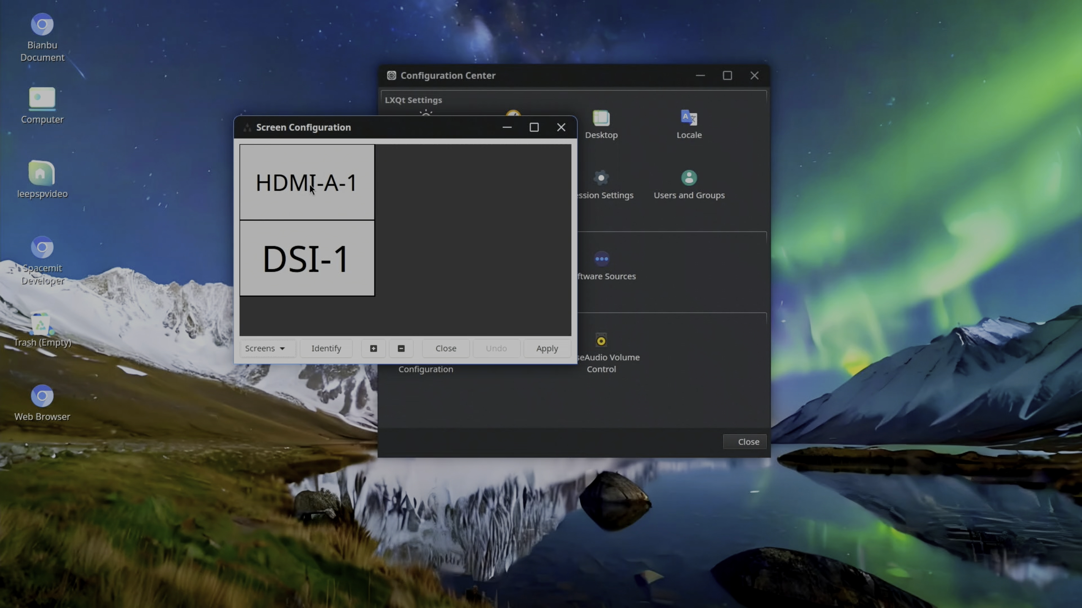
# Step: Drag the Screen Configuration window lower and left on the desktop to reveal more settings
pyautogui.moveTo(302, 127); pyautogui.dragTo(214, 247)
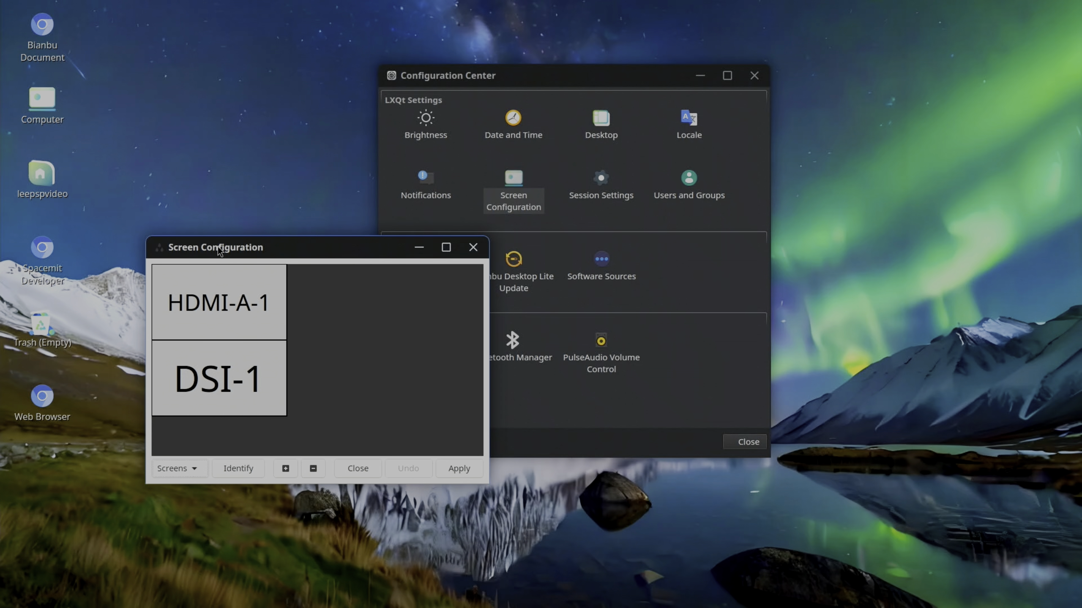
pyautogui.moveTo(278, 257)
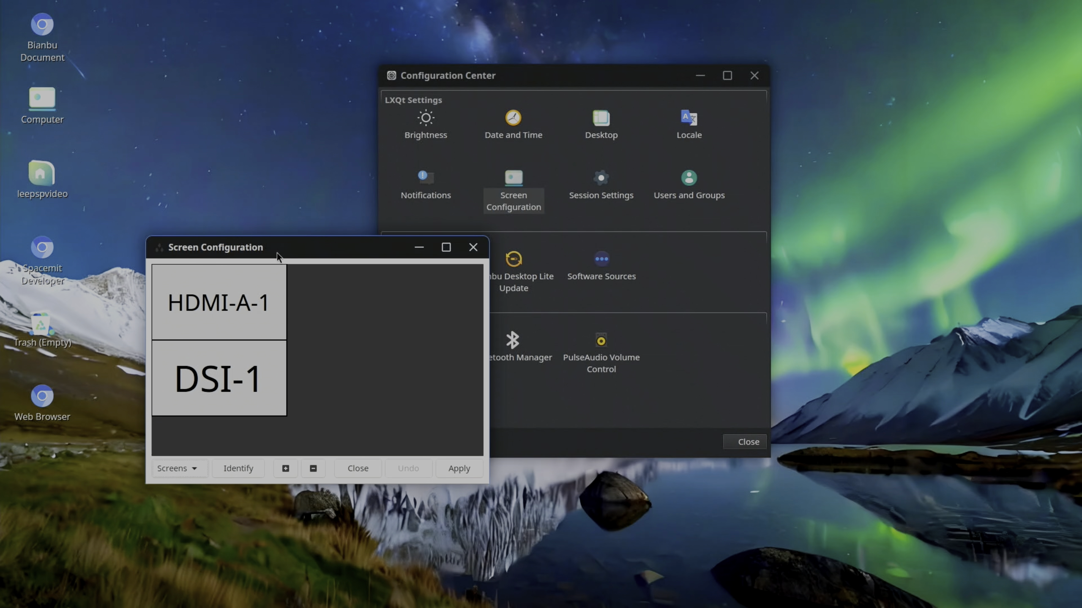